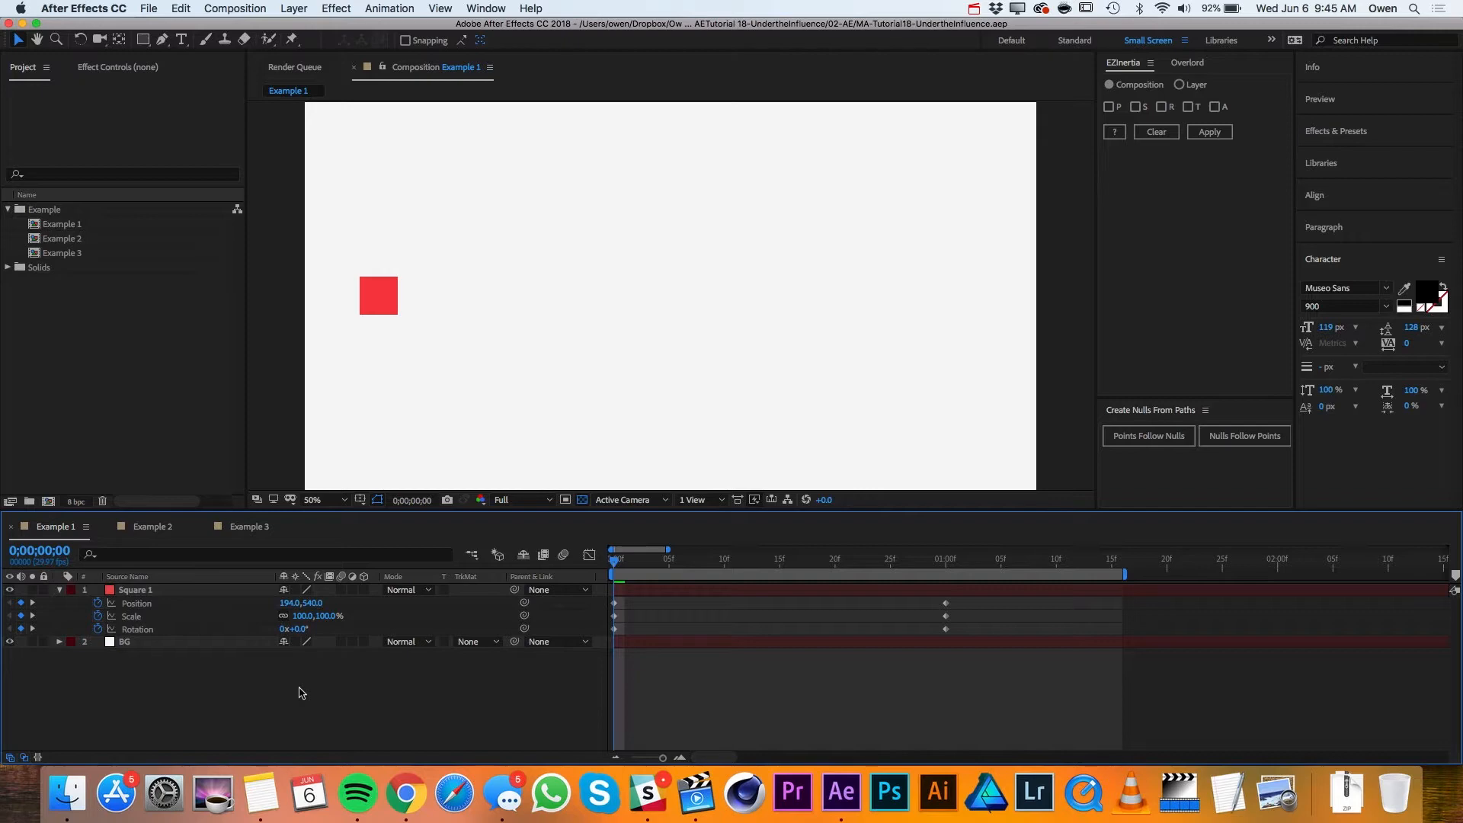
# Locate the ScriptUI Panels folder inside the After Effects CC 2018 Scripts folder.
pyautogui.click(66, 794)
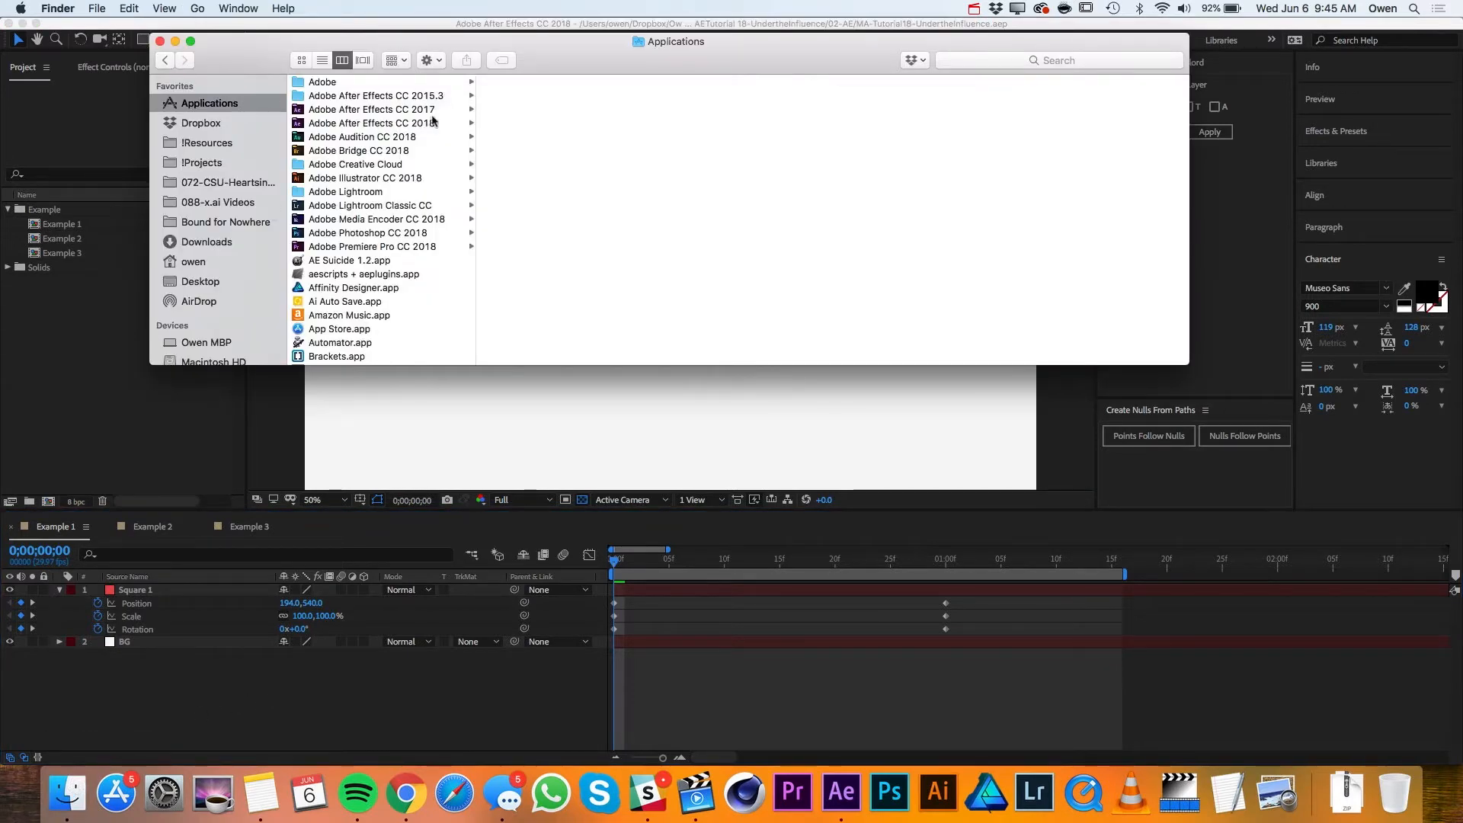
pyautogui.click(372, 122)
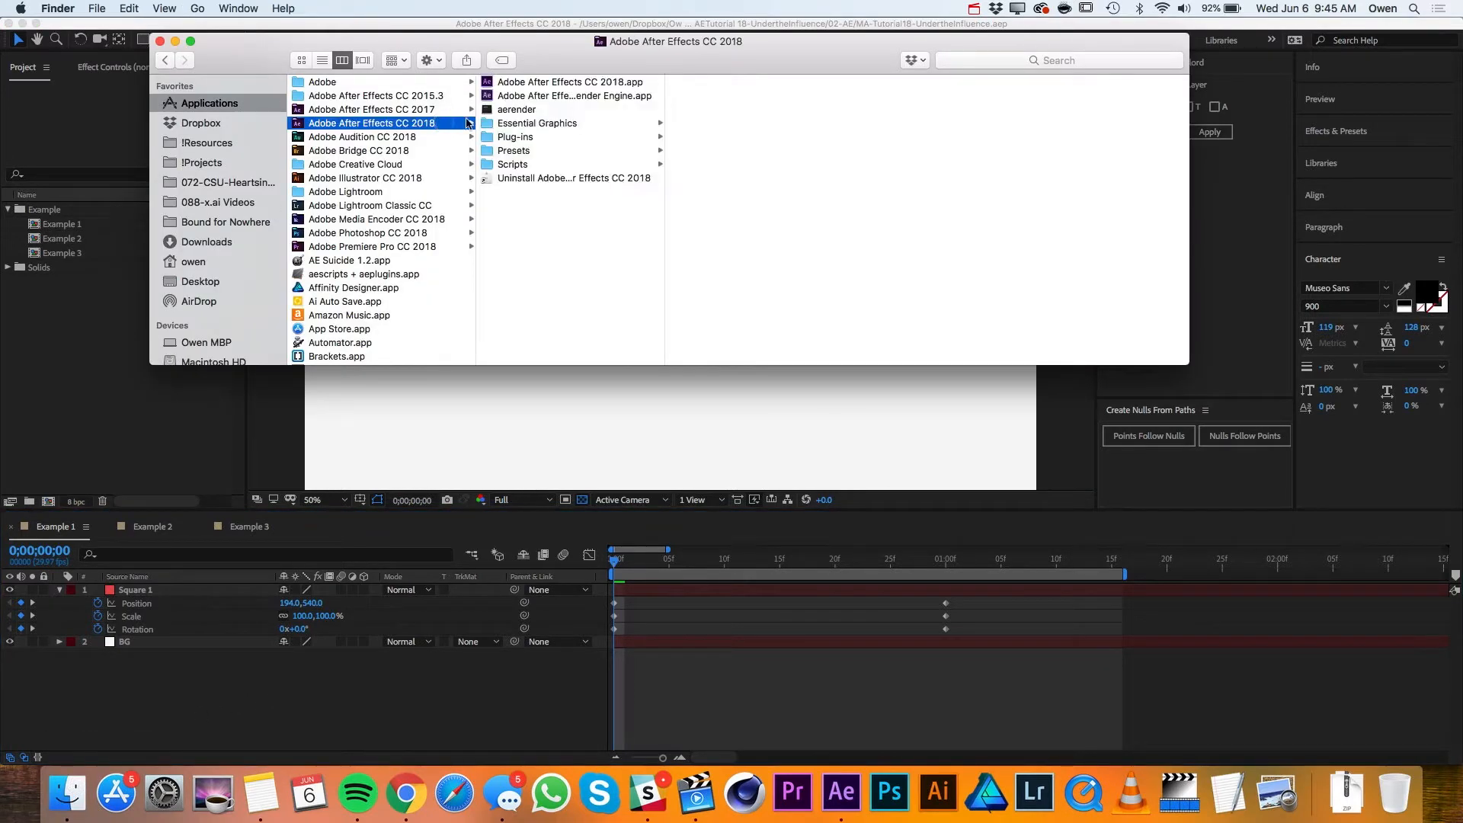
pyautogui.click(514, 165)
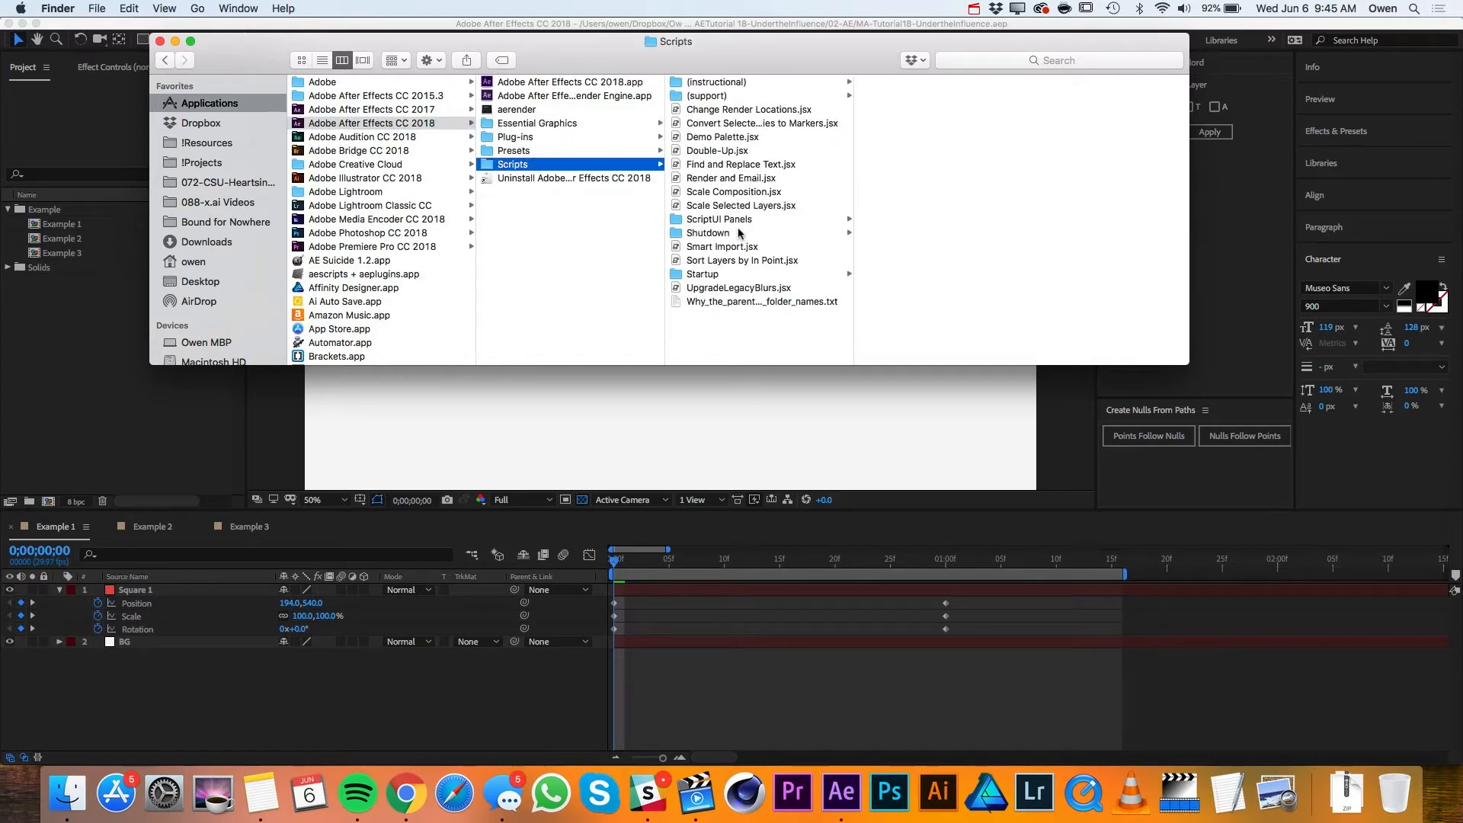
pyautogui.click(718, 218)
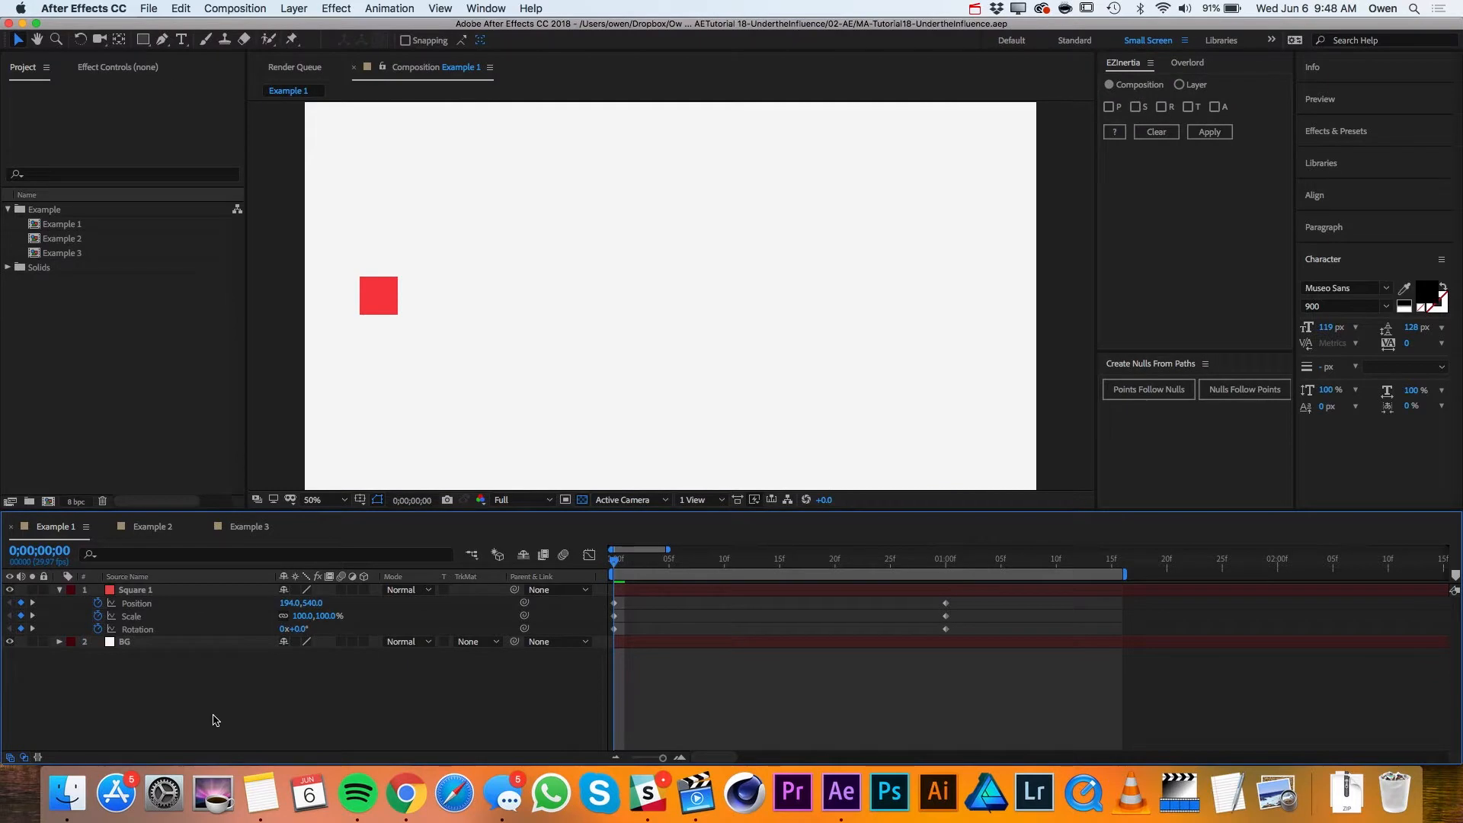
# Launch the UndertheInfluence.jsx panel and set its In field to 100.
pyautogui.click(484, 9)
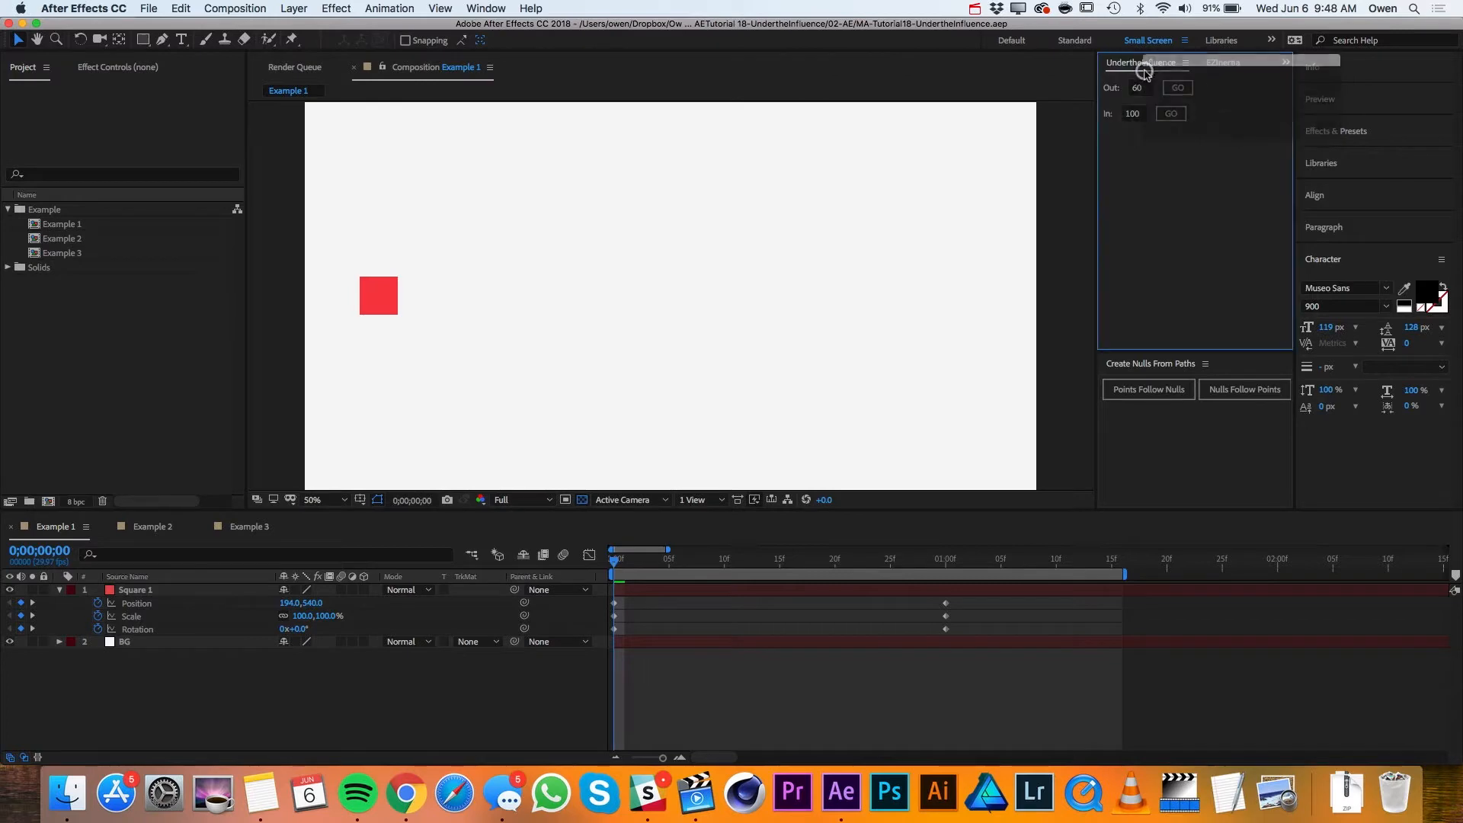
pyautogui.moveTo(1160, 189)
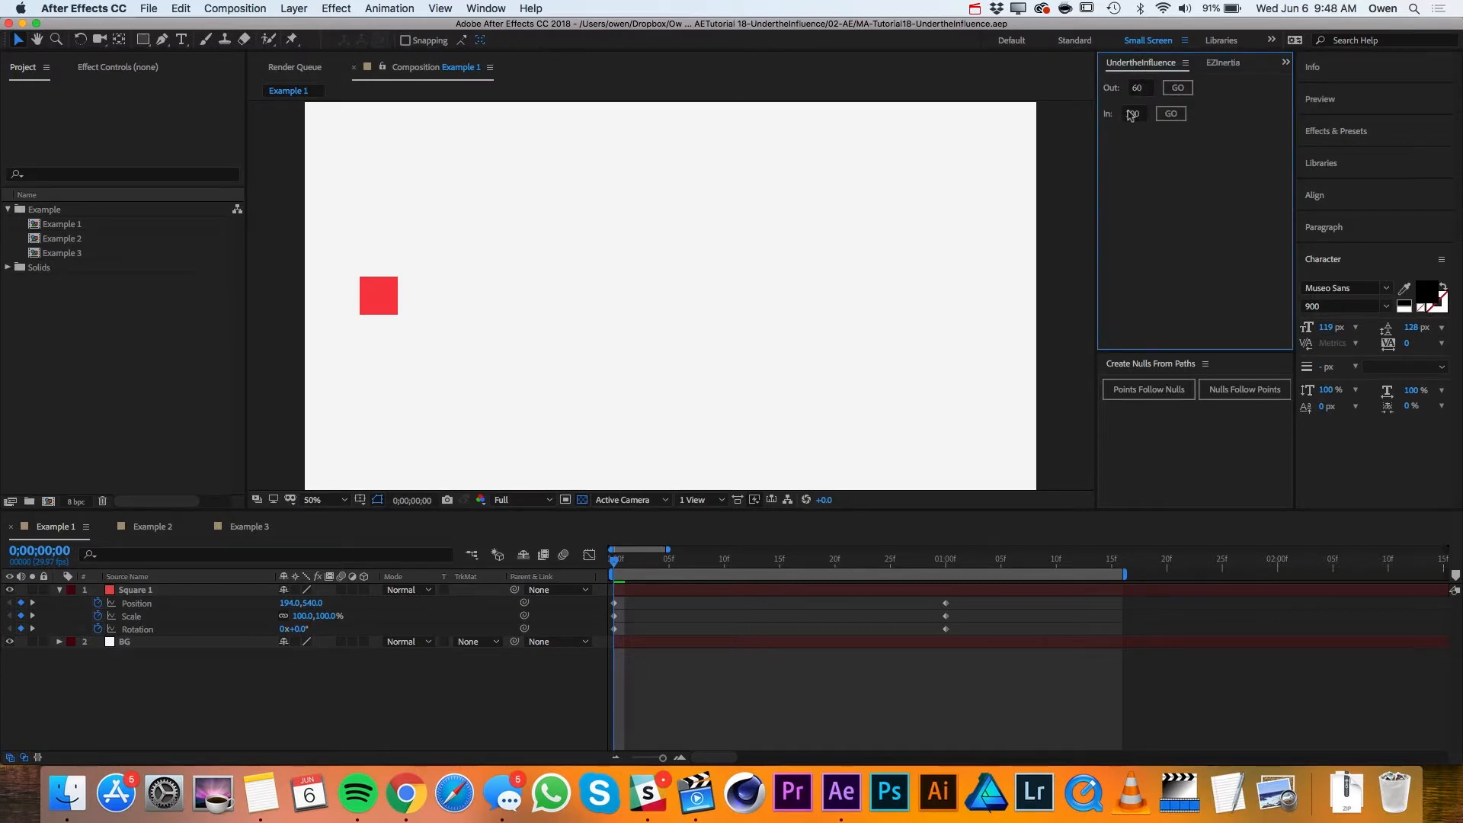
pyautogui.write('100')
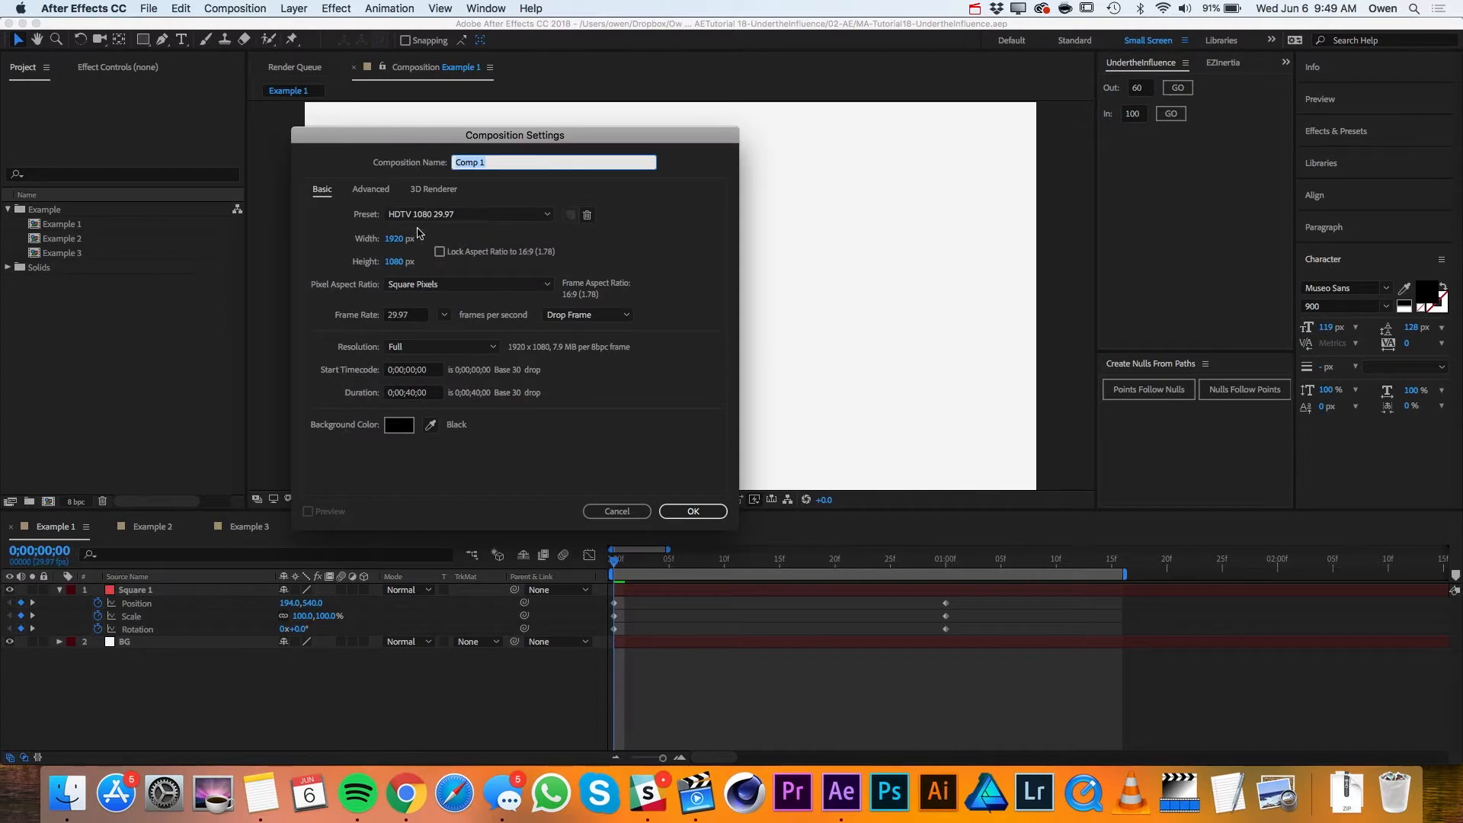
pyautogui.moveTo(494, 182)
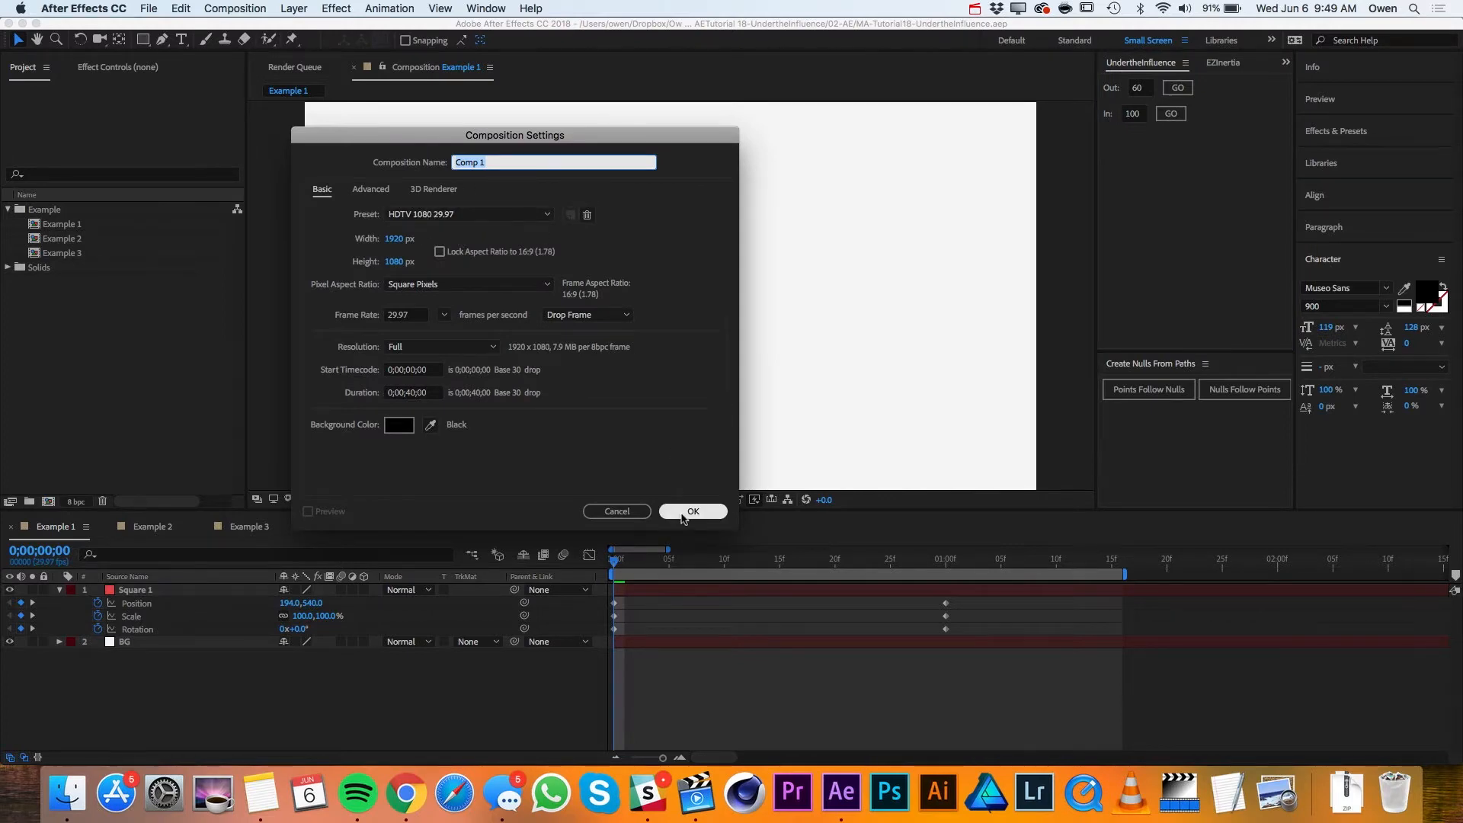
# Create a new 1920×1080 HDTV 29.97 composition named Comp 1.
pyautogui.click(692, 512)
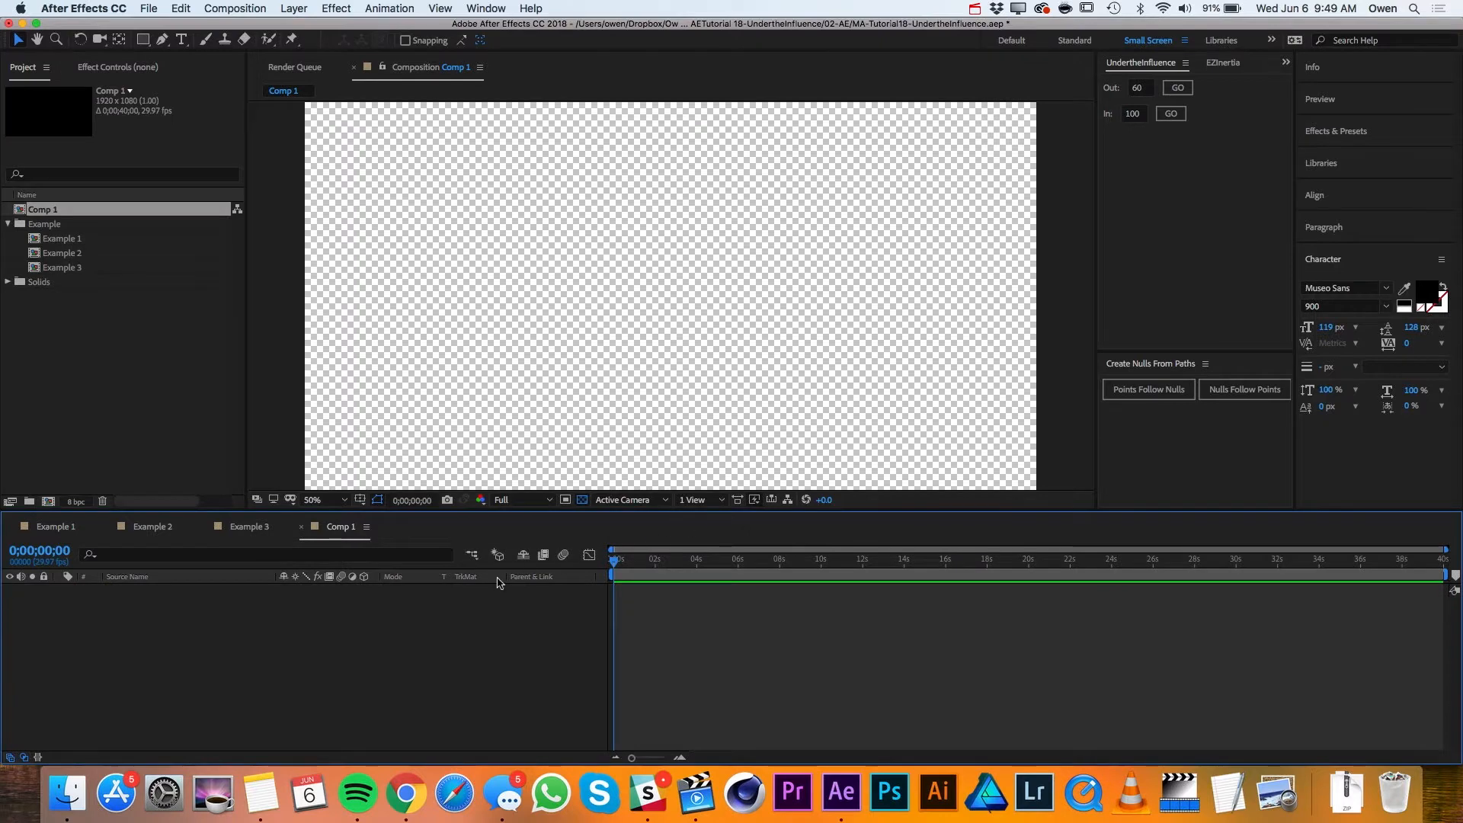
# Add a 100×100 red solid named Square and hide the transparency grid.
pyautogui.click(293, 9)
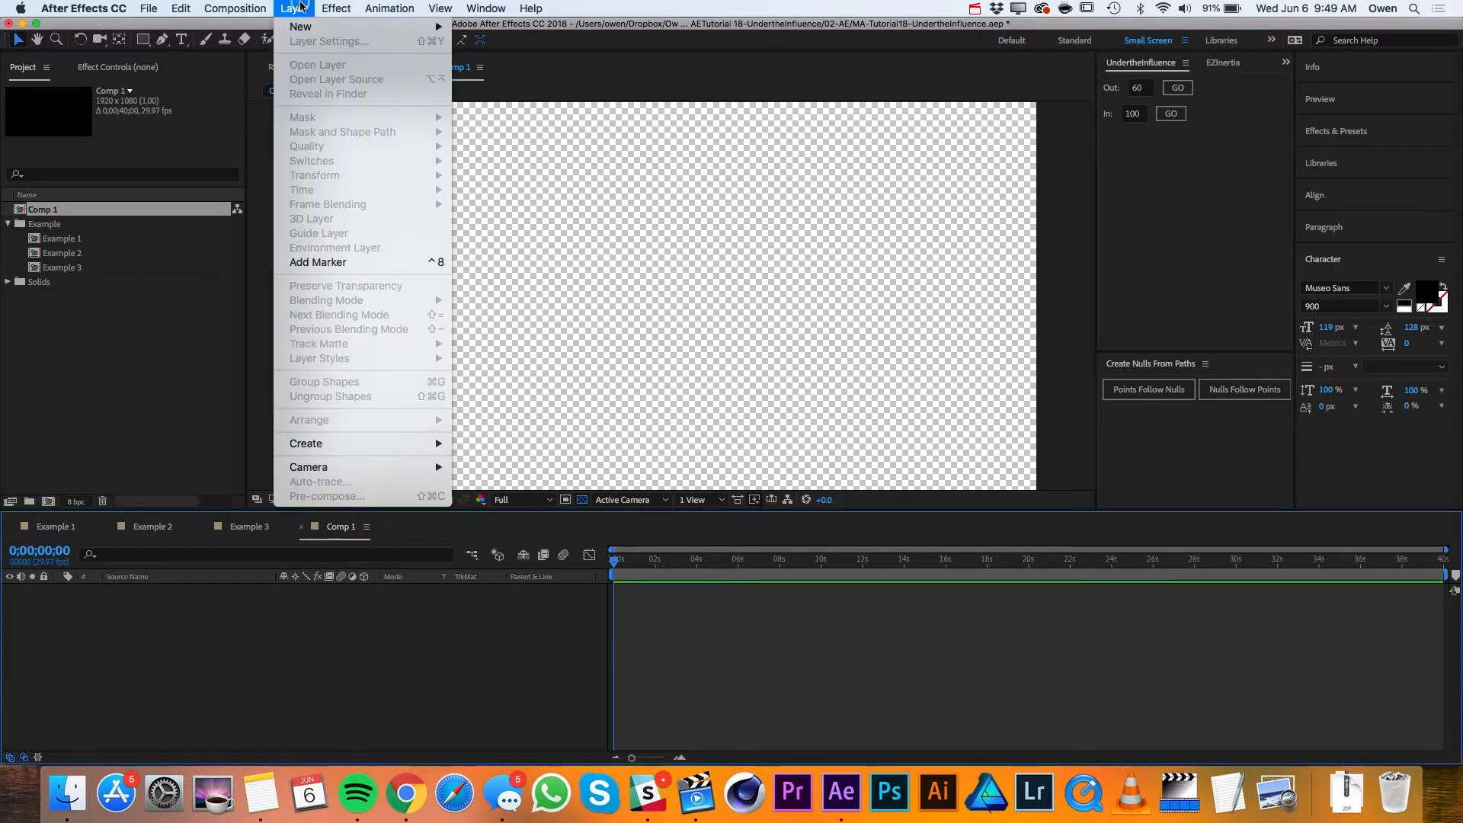
pyautogui.moveTo(300, 26)
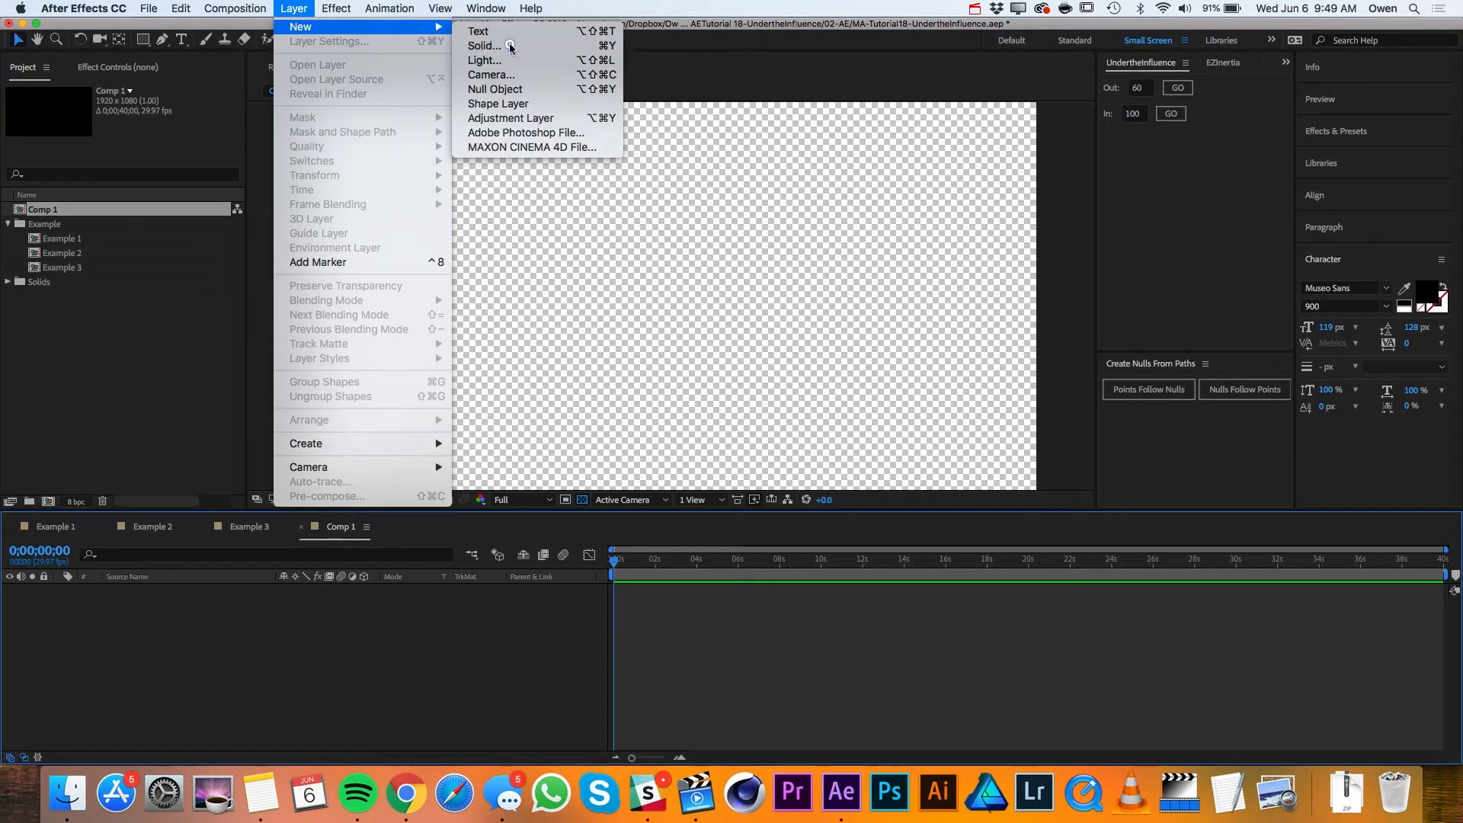
pyautogui.click(484, 46)
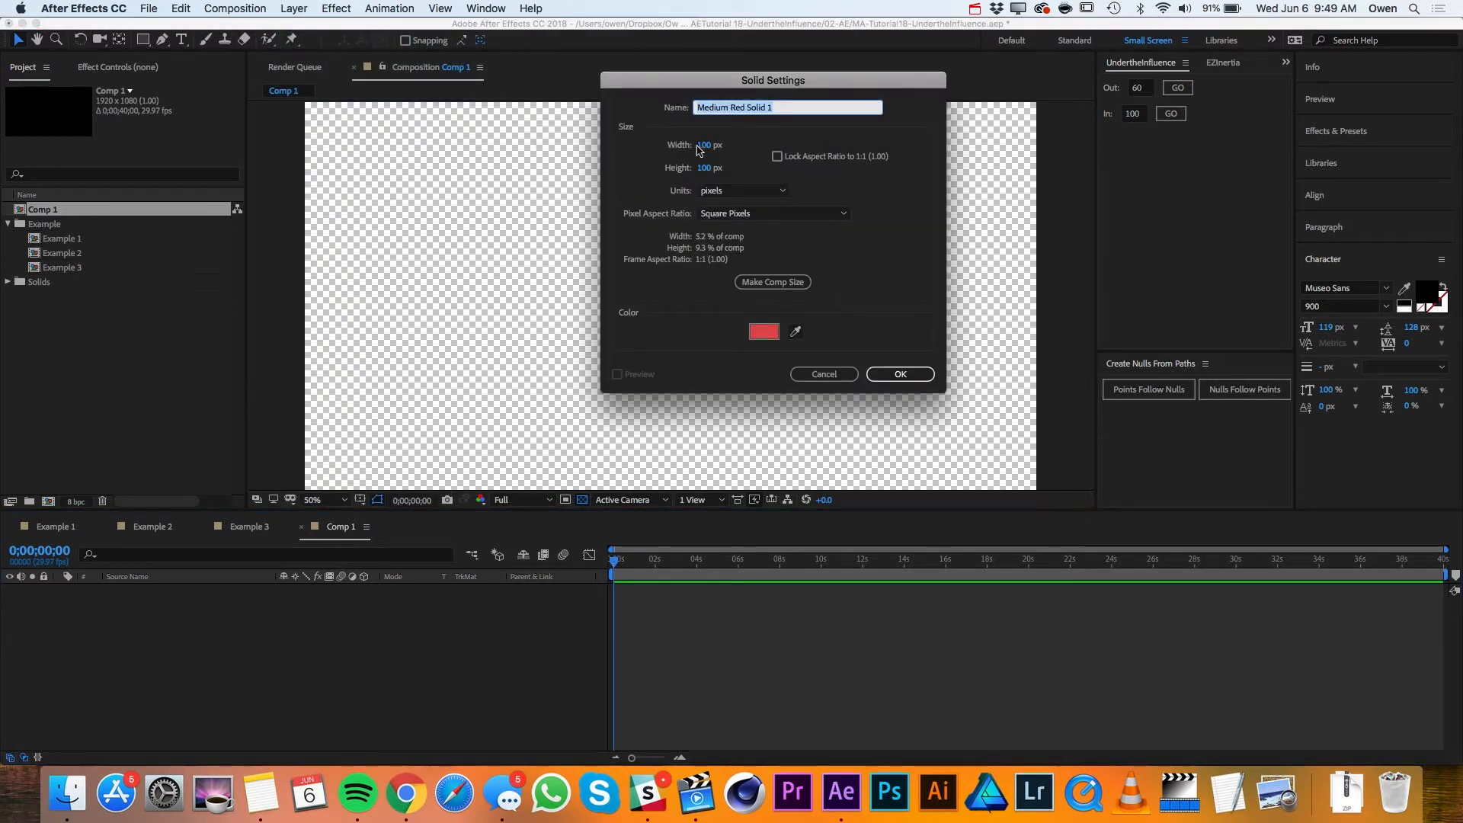
pyautogui.moveTo(863, 366)
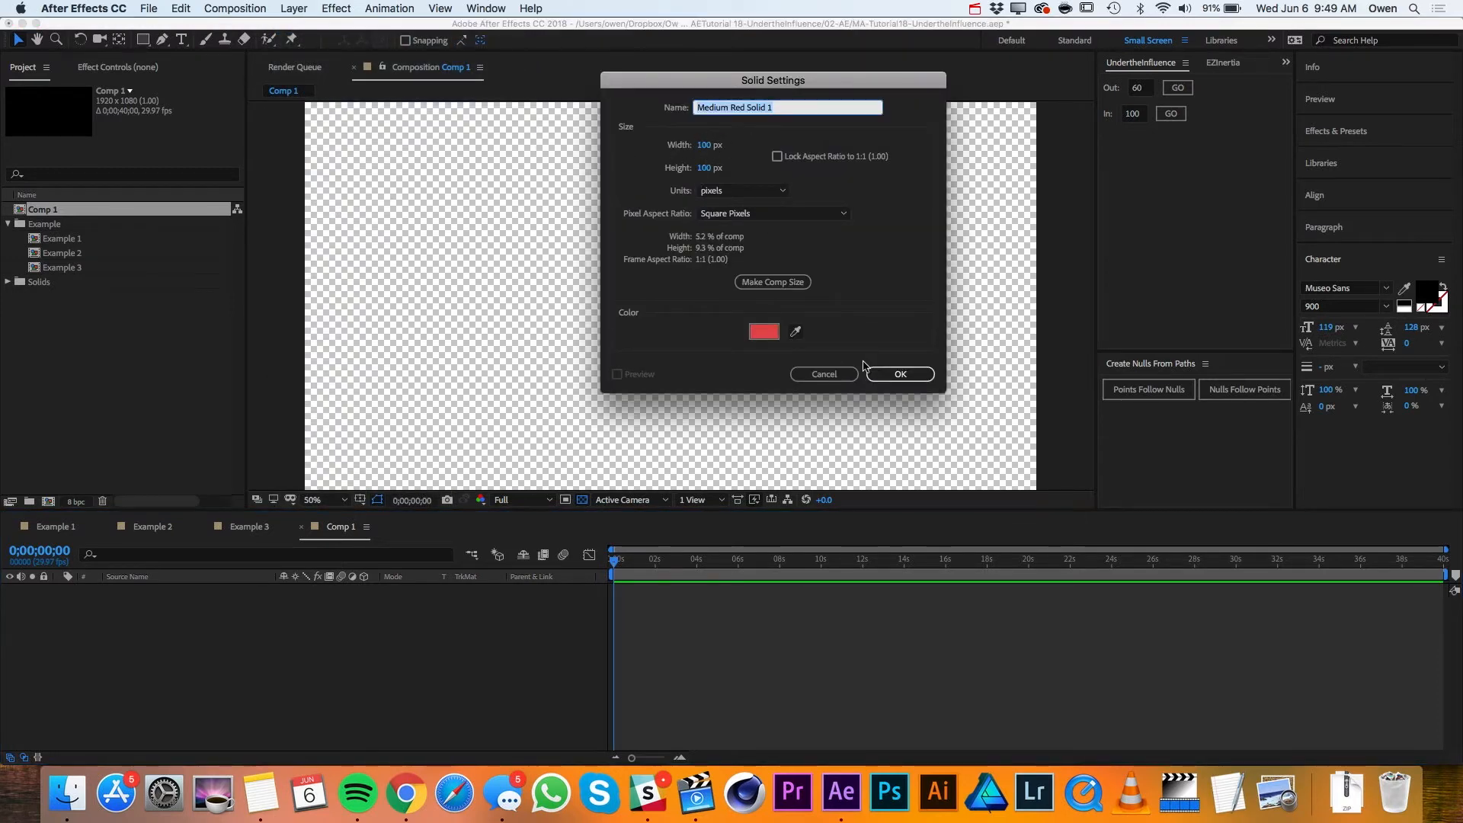
pyautogui.write('Square')
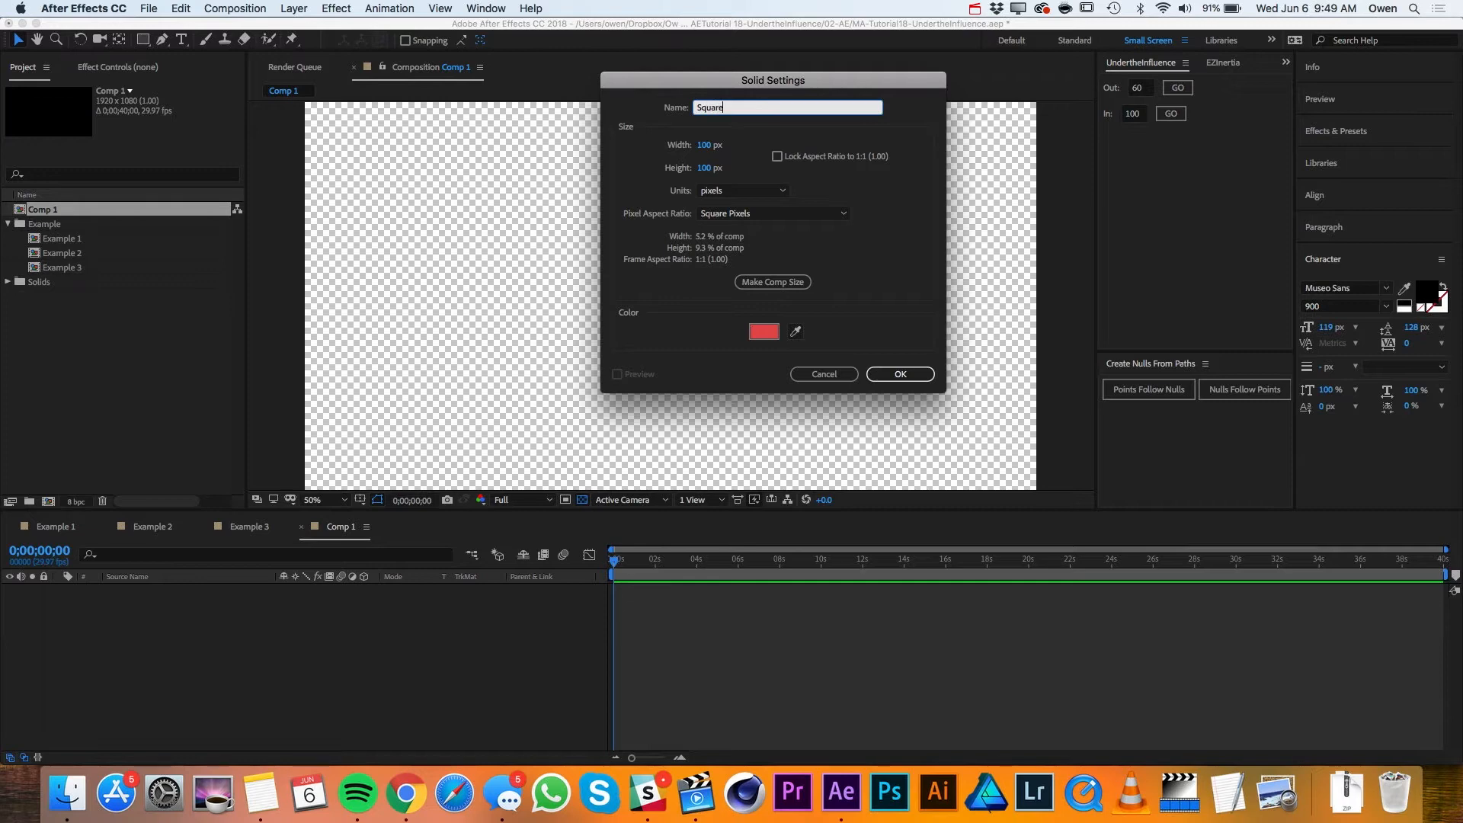
pyautogui.click(899, 375)
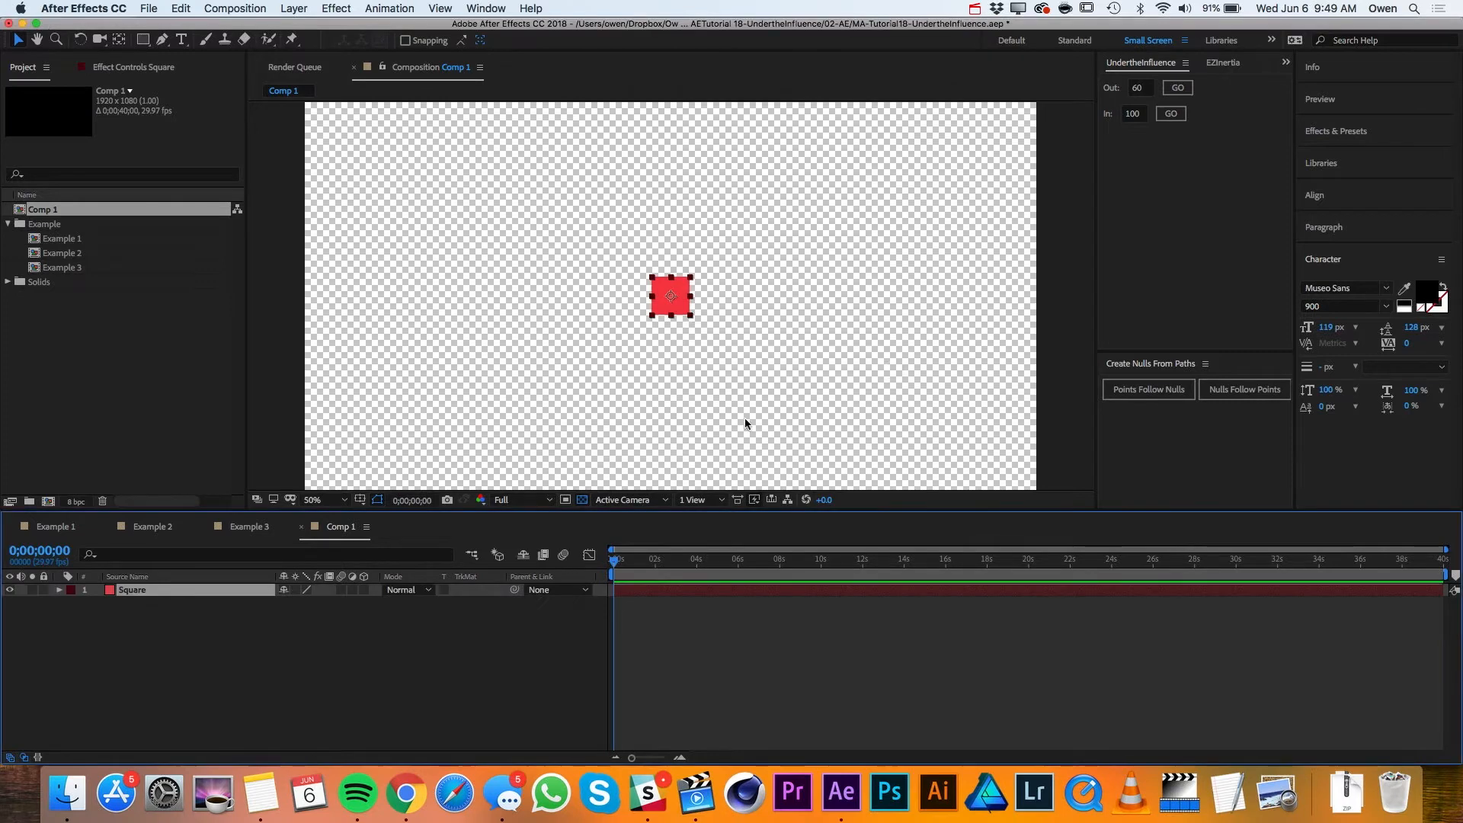
pyautogui.click(582, 500)
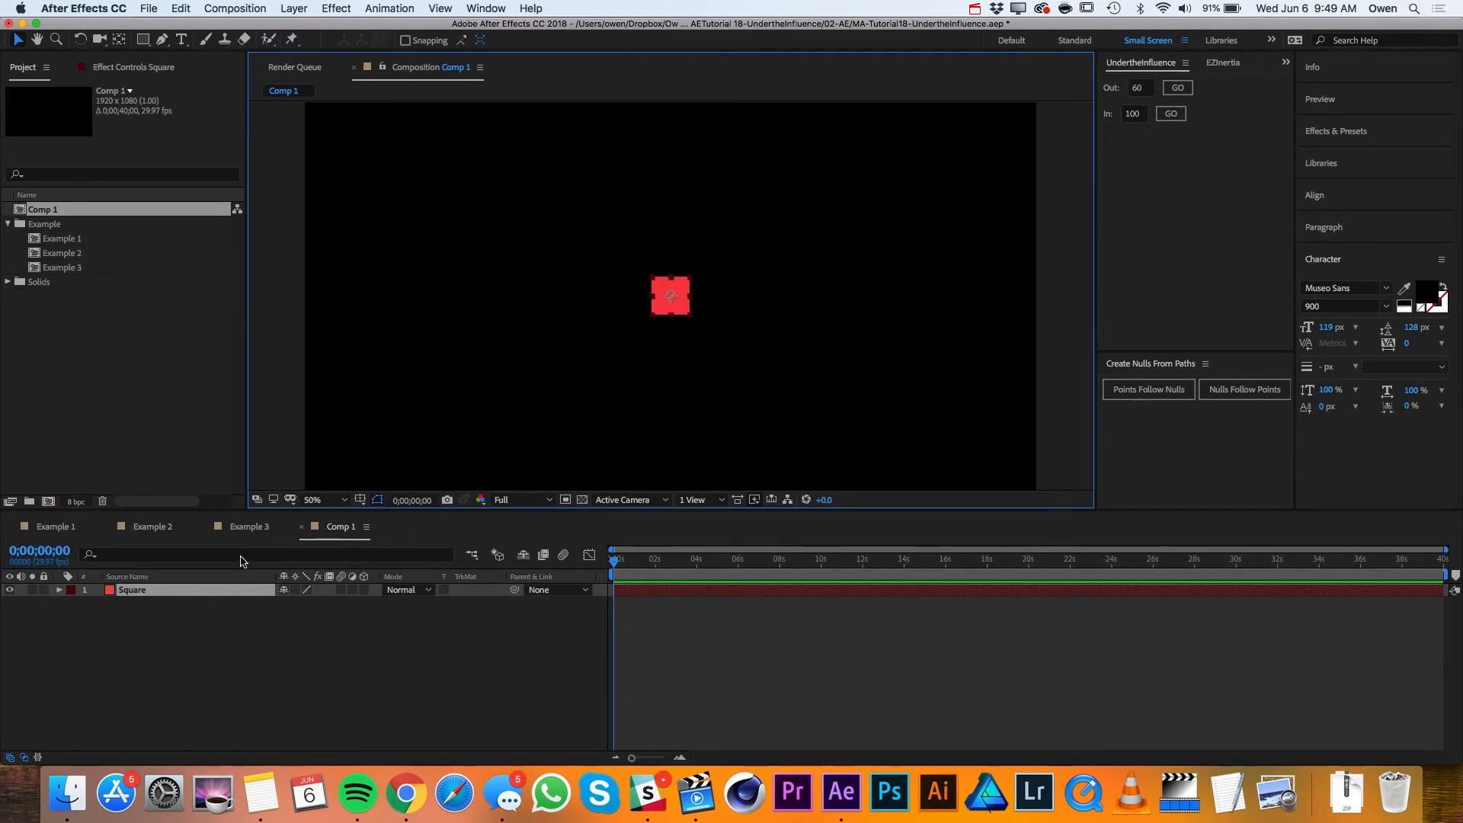
# Keyframe Position so the Square travels from the left side at 0s to the right at 1s.
pyautogui.press('p')
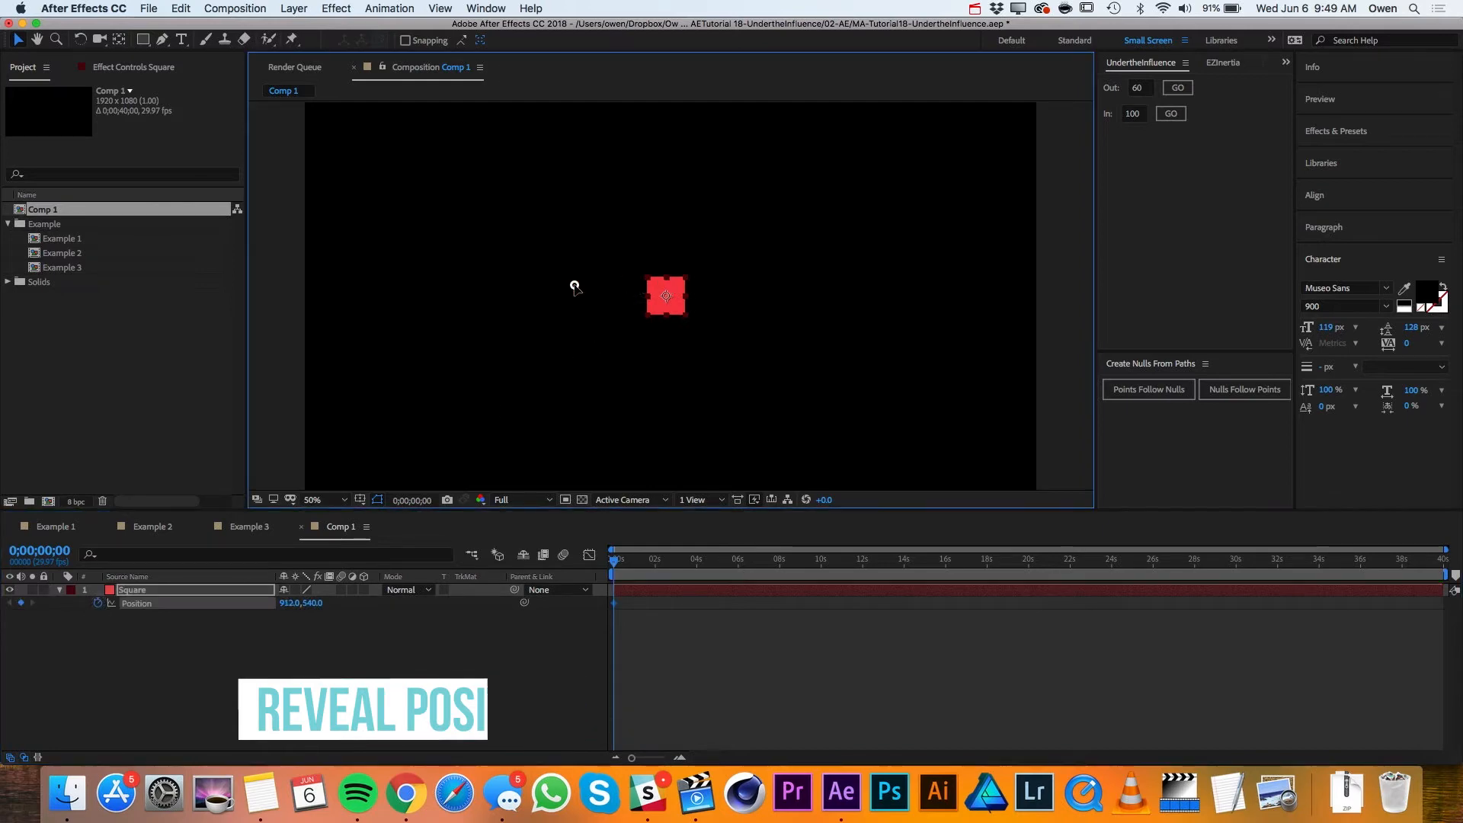
pyautogui.moveTo(666, 297); pyautogui.dragTo(403, 298)
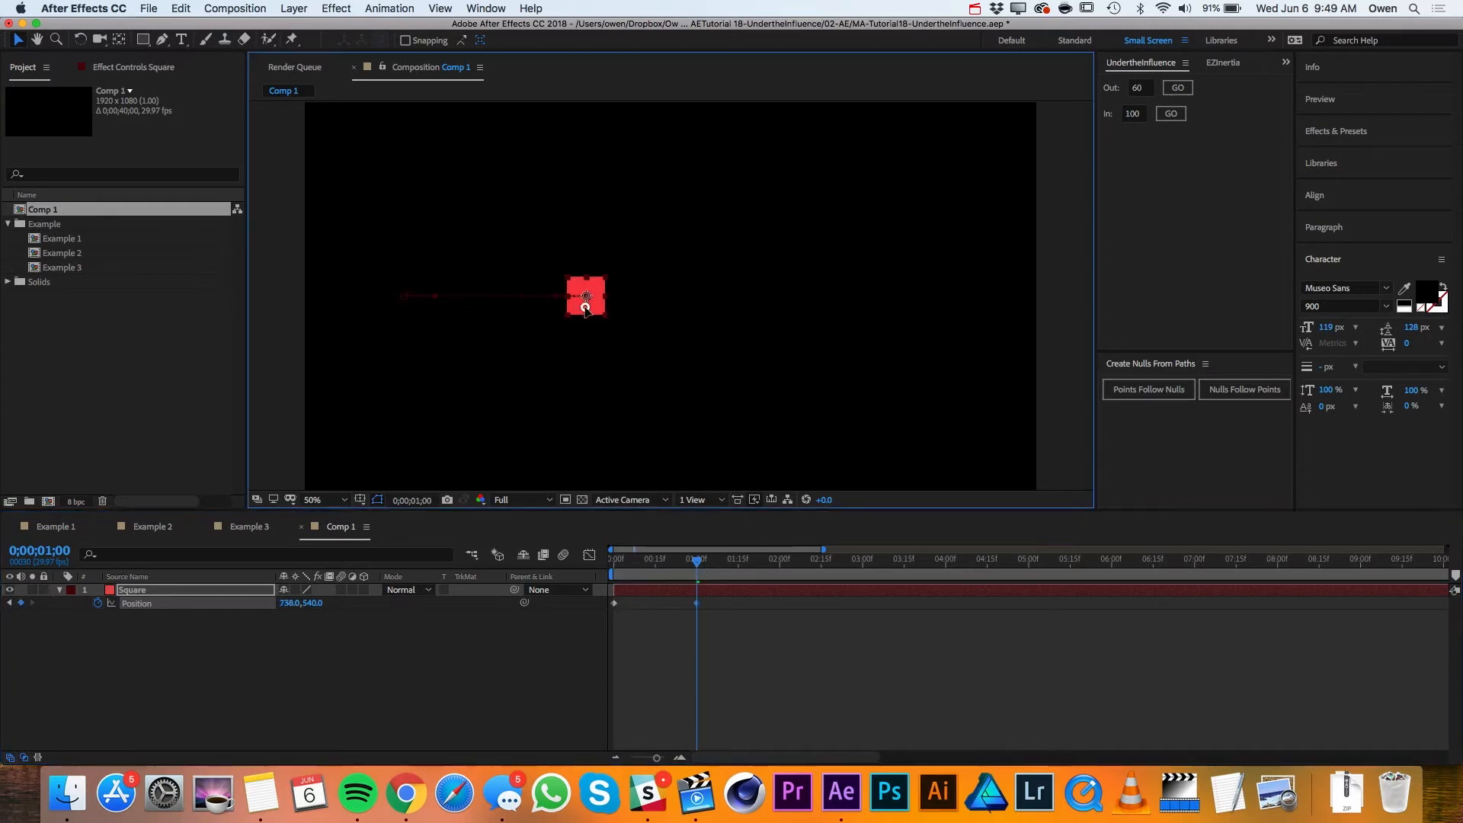
pyautogui.moveTo(585, 297); pyautogui.dragTo(924, 297)
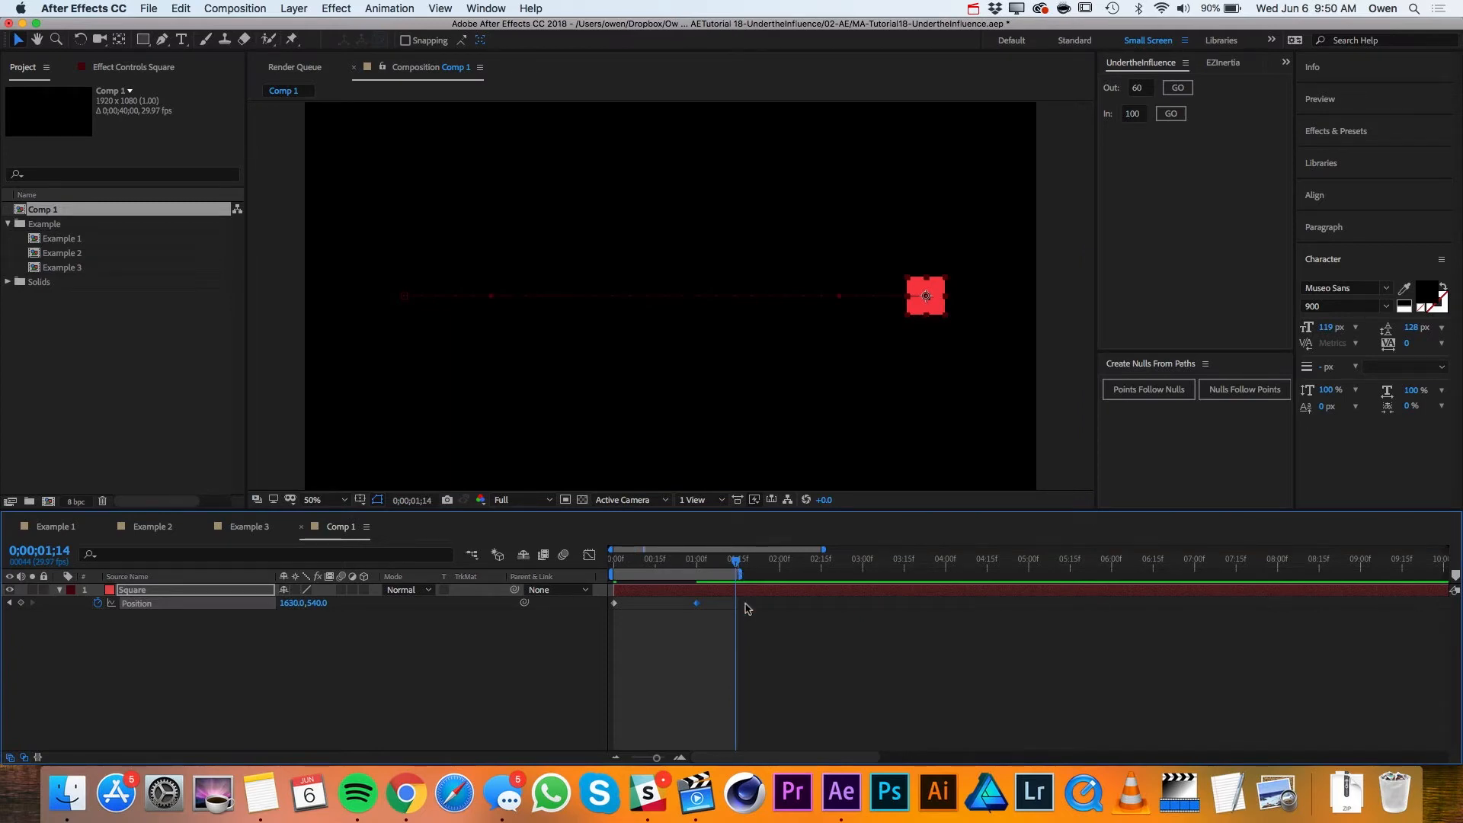
pyautogui.moveTo(718, 630)
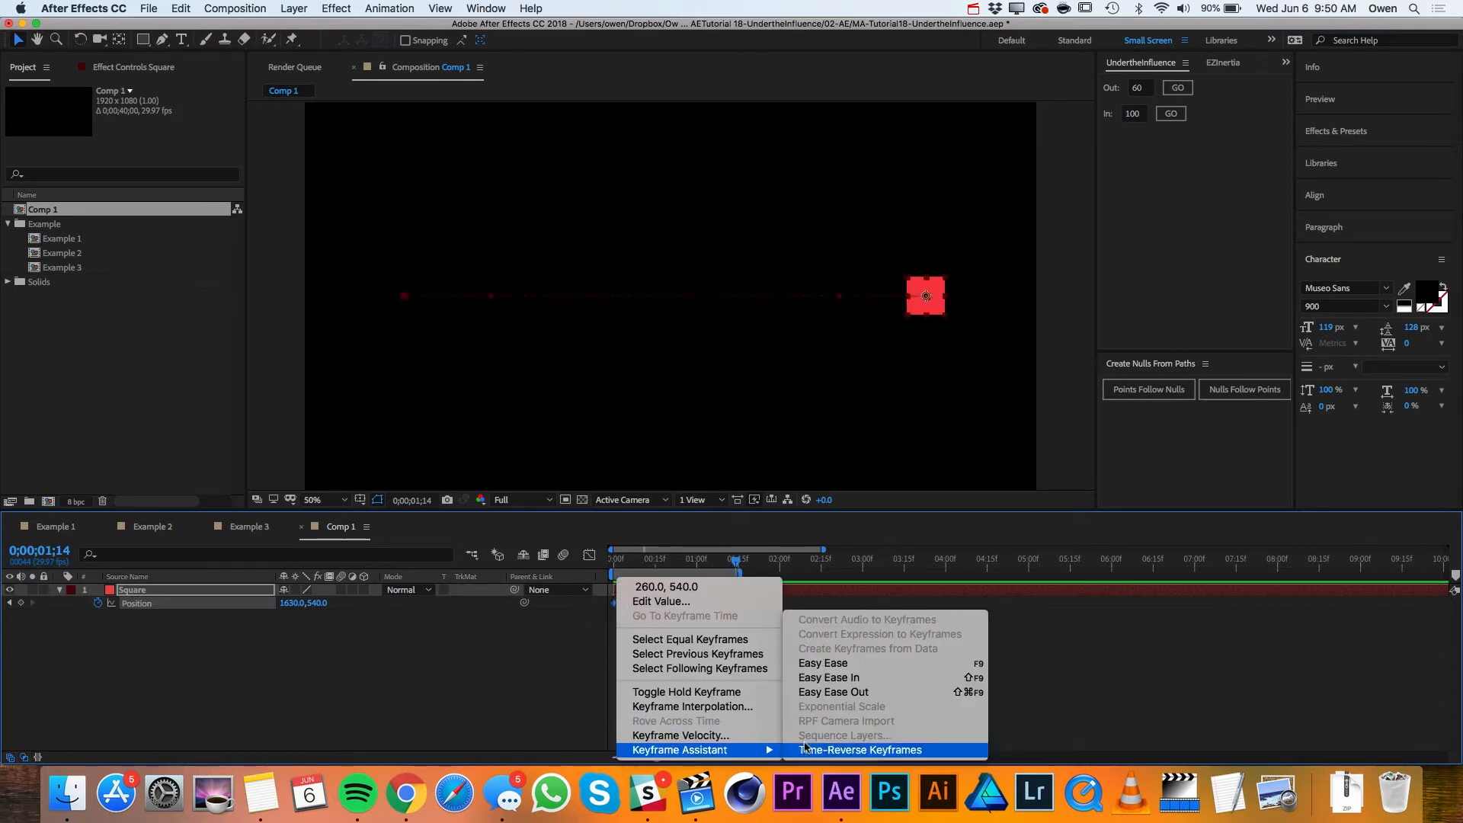
# Apply 60% incoming influence to both Position keyframes via Keyframe Velocity.
pyautogui.click(859, 750)
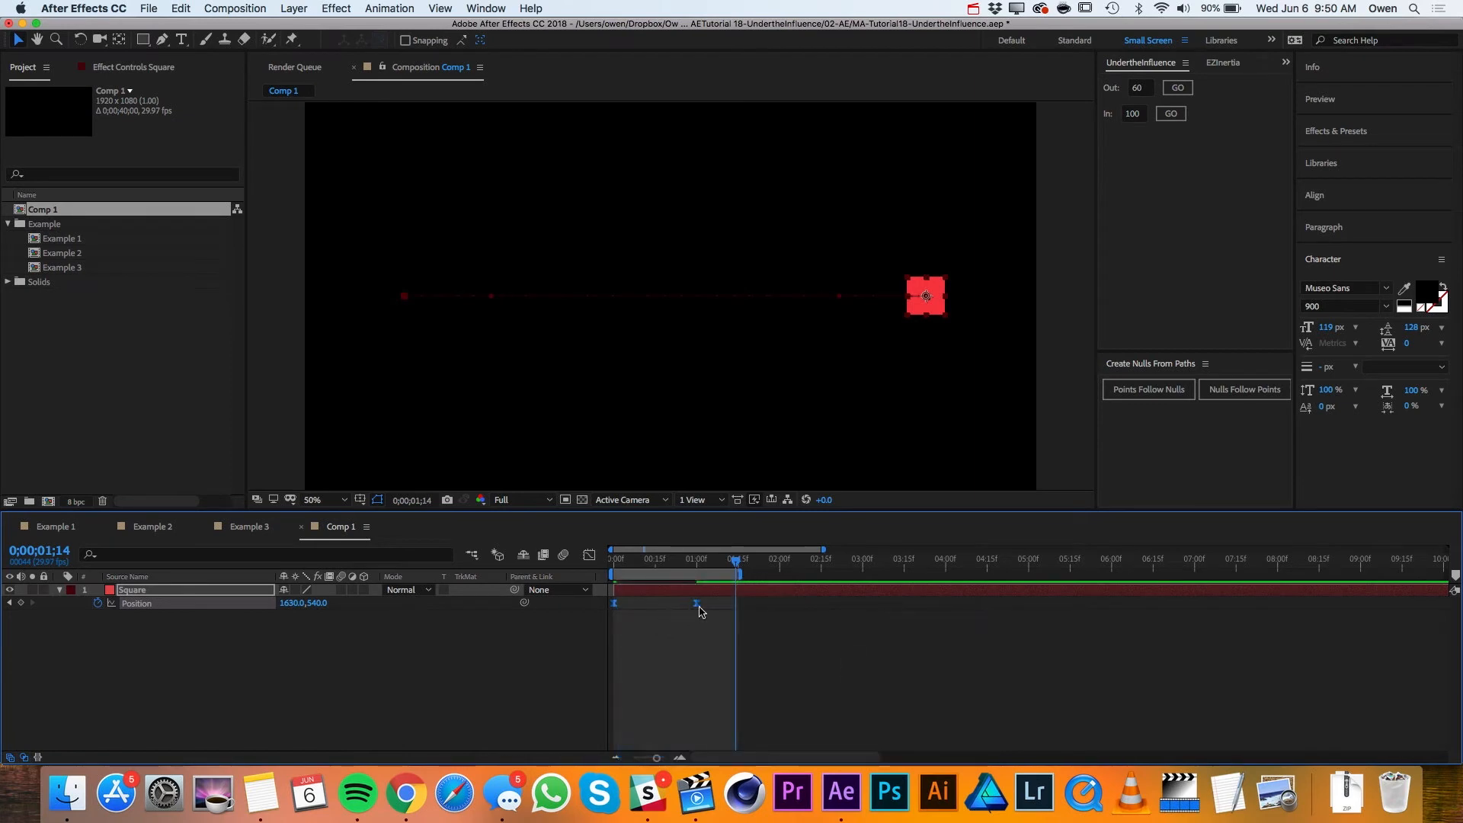
pyautogui.rightClick(695, 603)
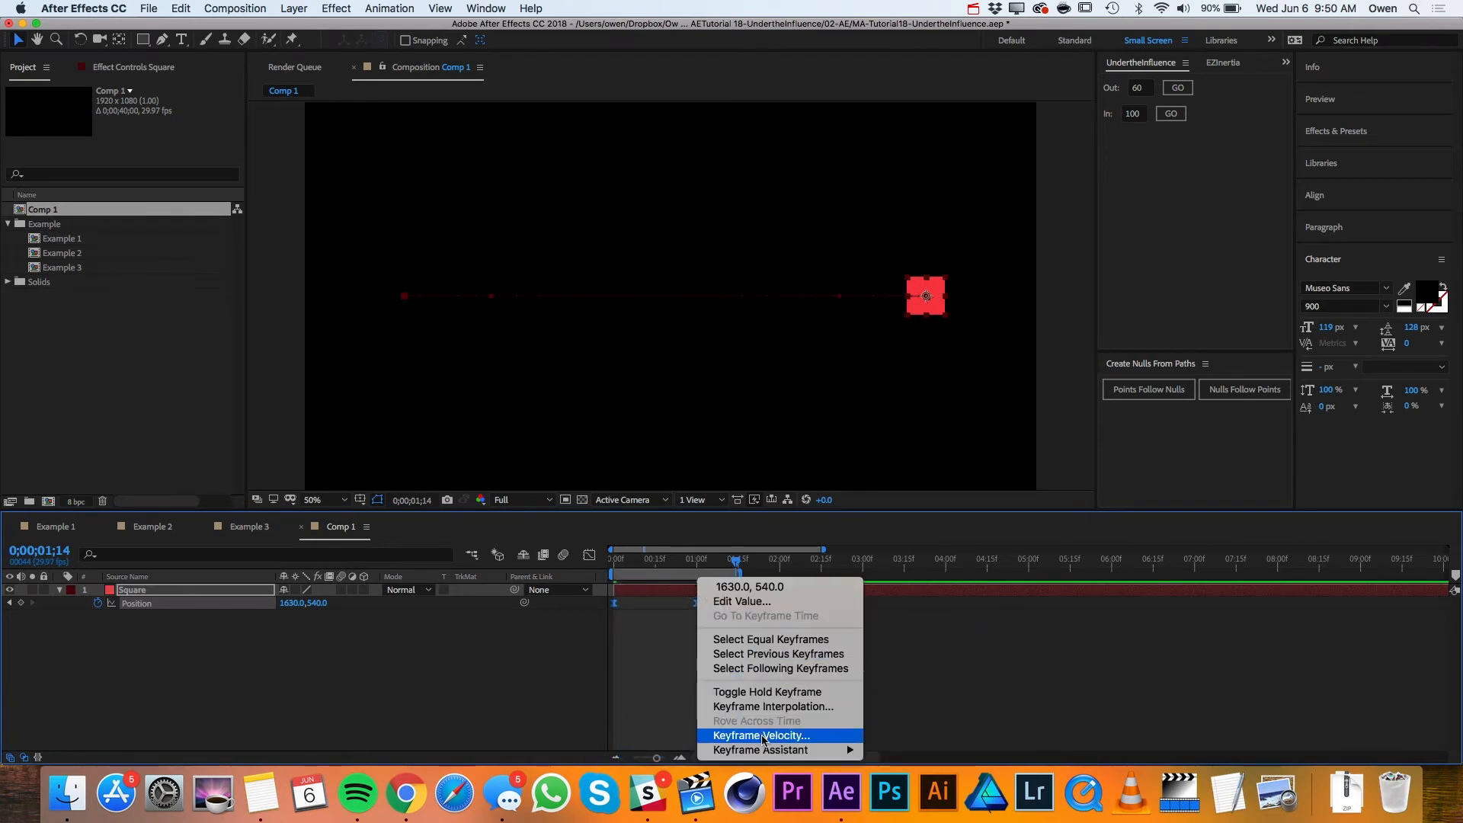
pyautogui.click(762, 734)
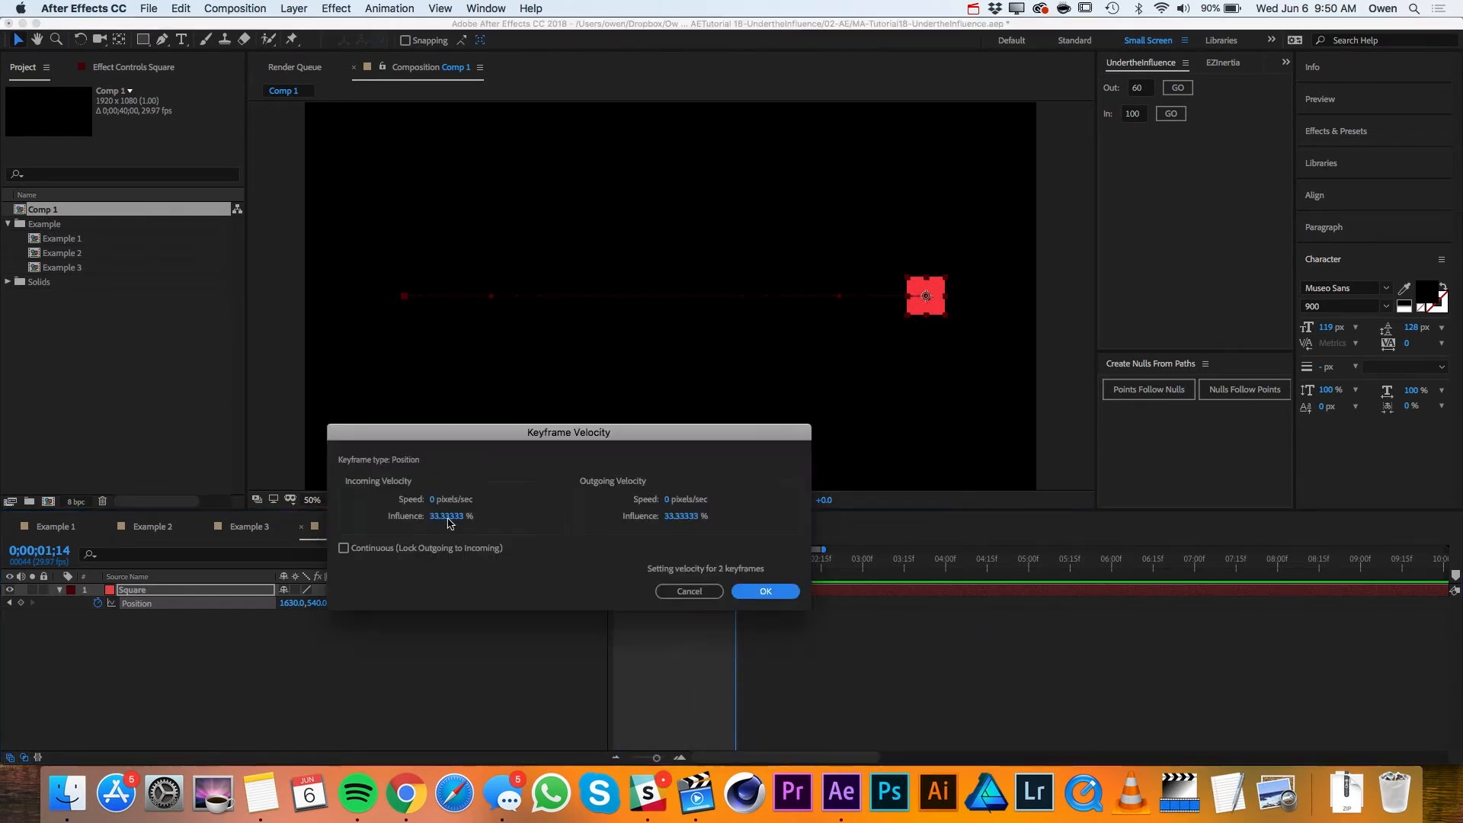
pyautogui.write('60')
pyautogui.click(686, 516)
pyautogui.write('10')
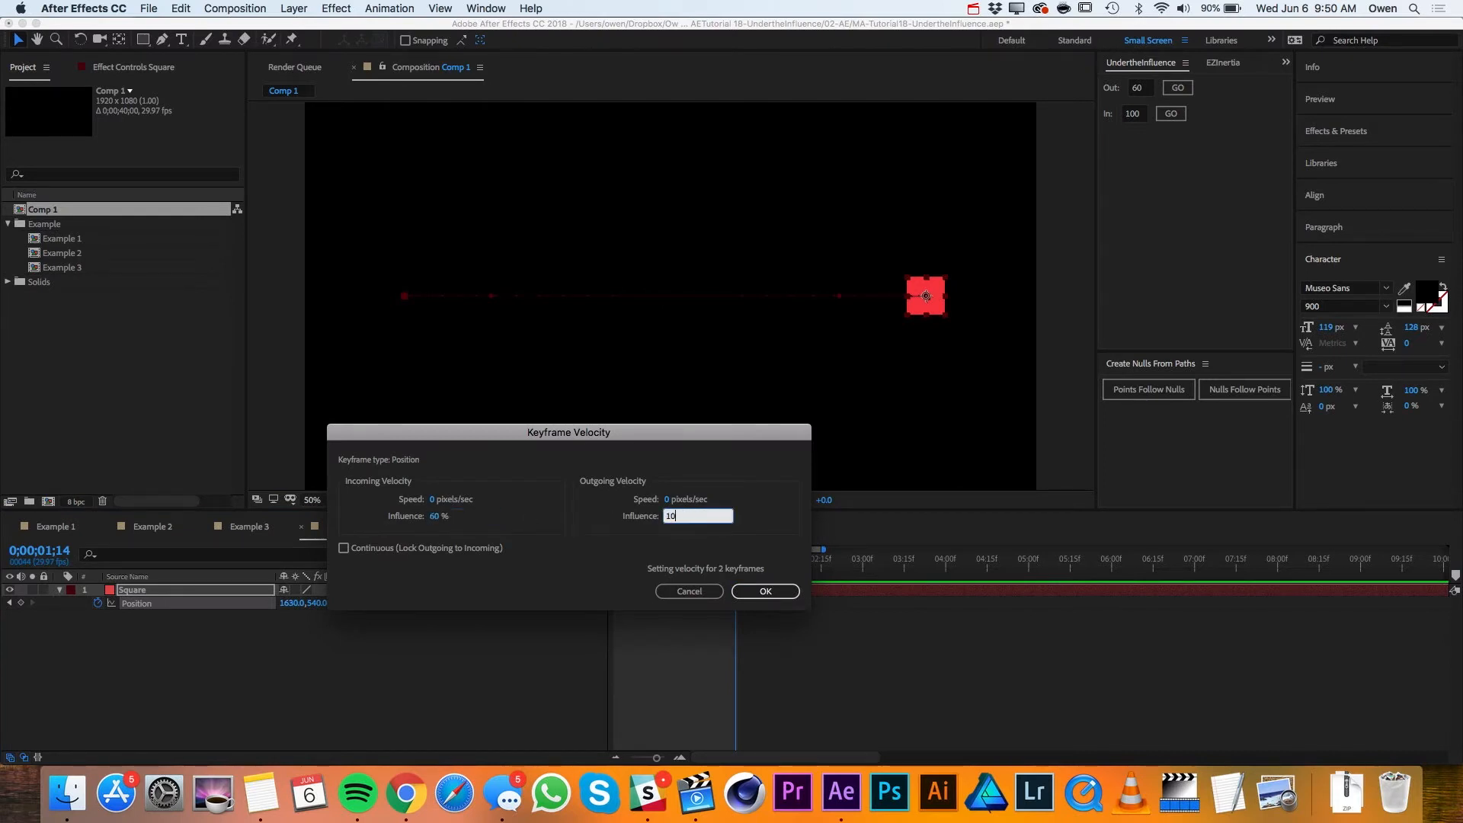
pyautogui.click(764, 592)
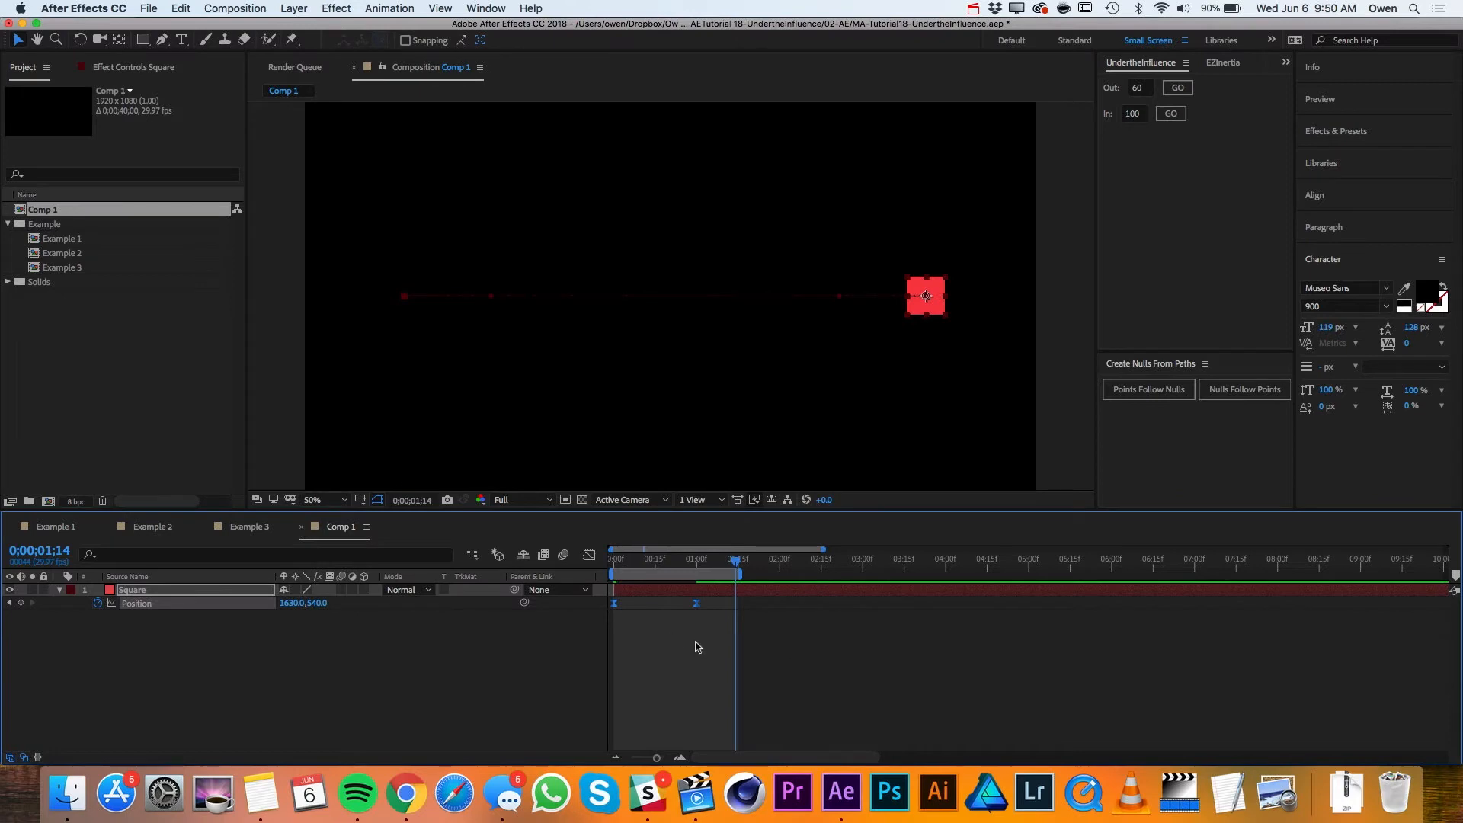
pyautogui.moveTo(703, 614)
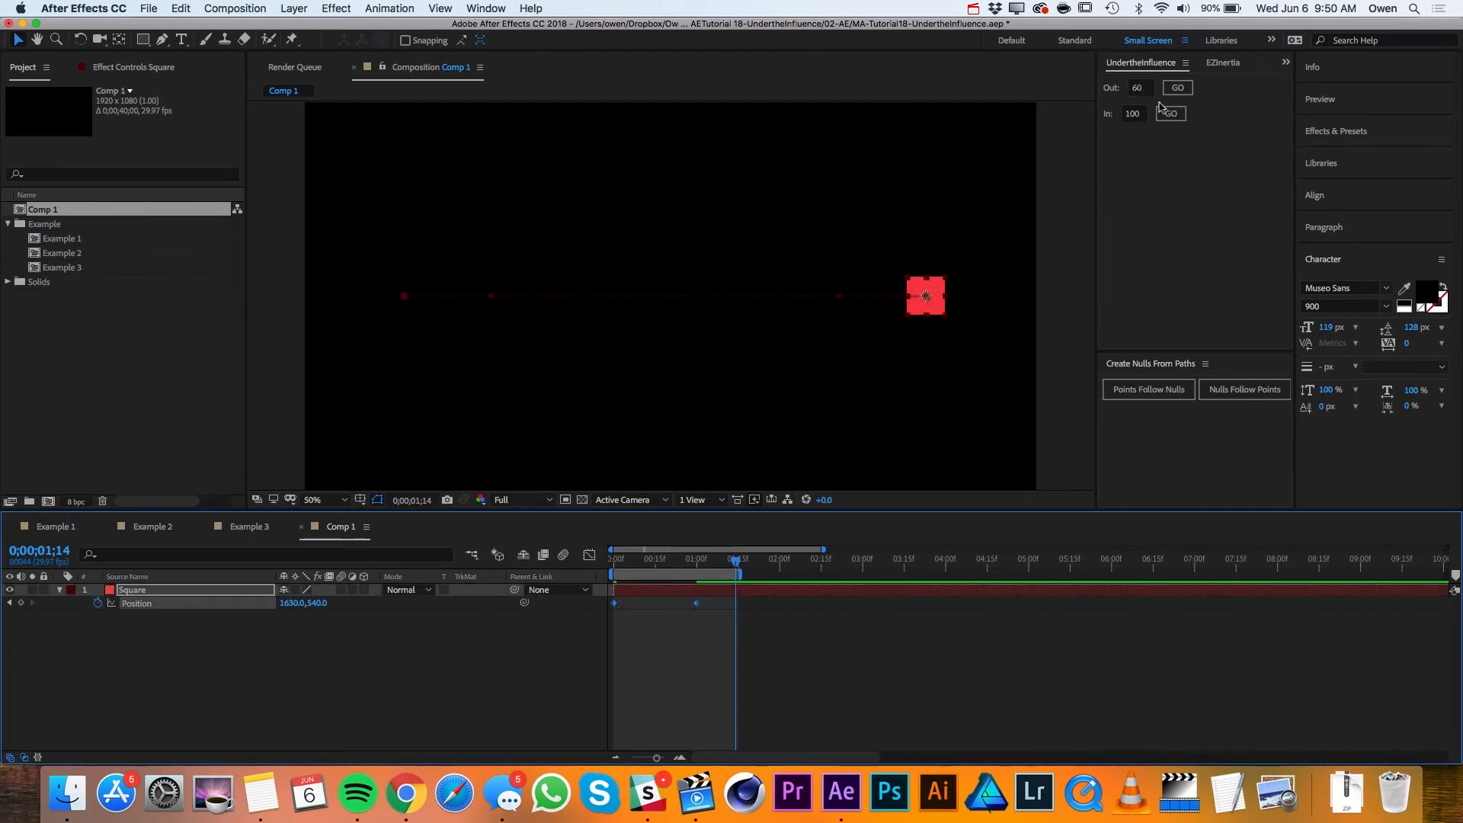
# Apply 60% outgoing influence to the Square's Position keyframes with the panel's Out GO button.
pyautogui.click(1171, 113)
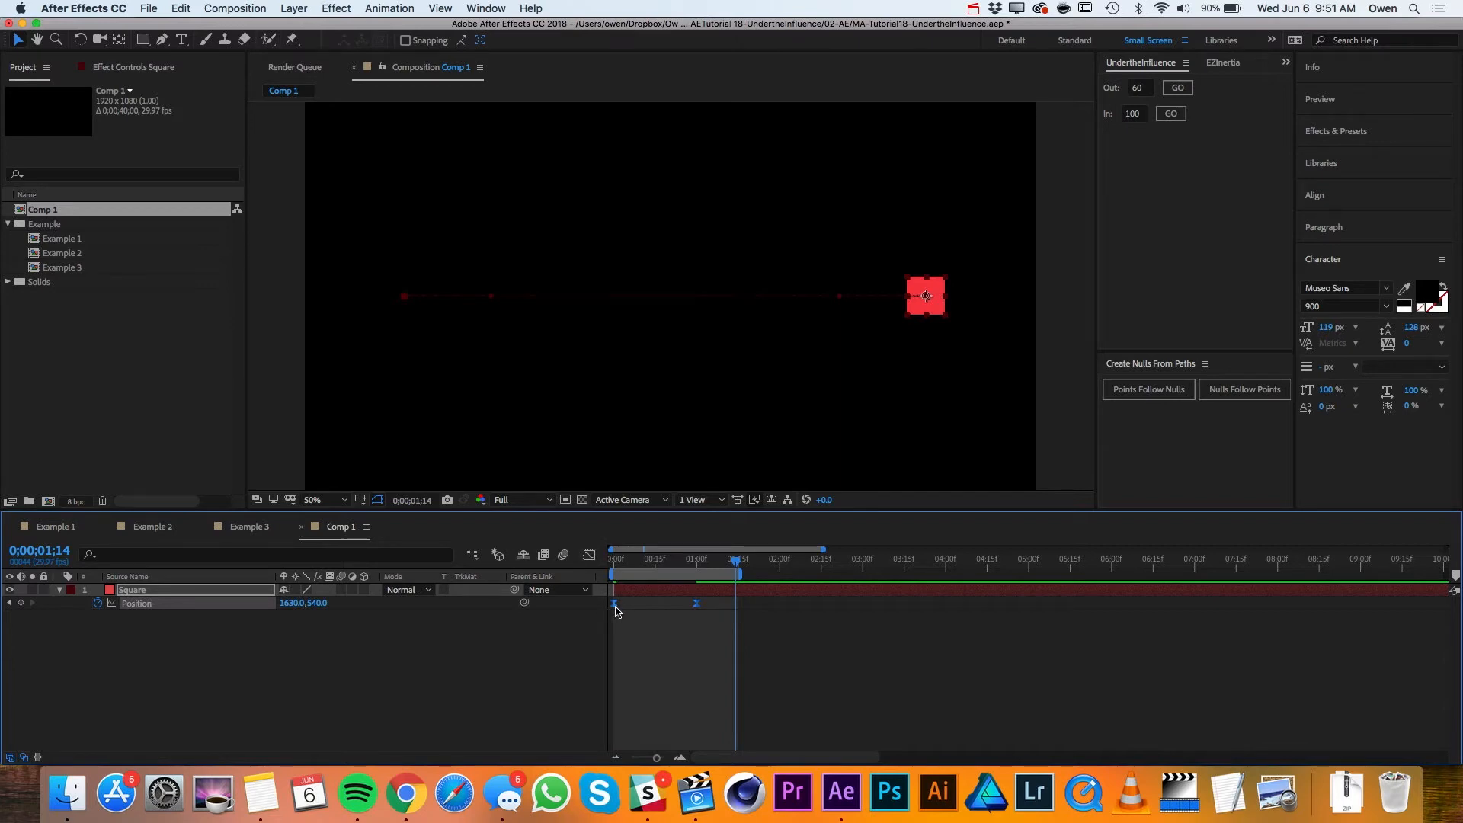
# Show the Position speed graph and reapply the outgoing influence from the panel.
pyautogui.click(590, 555)
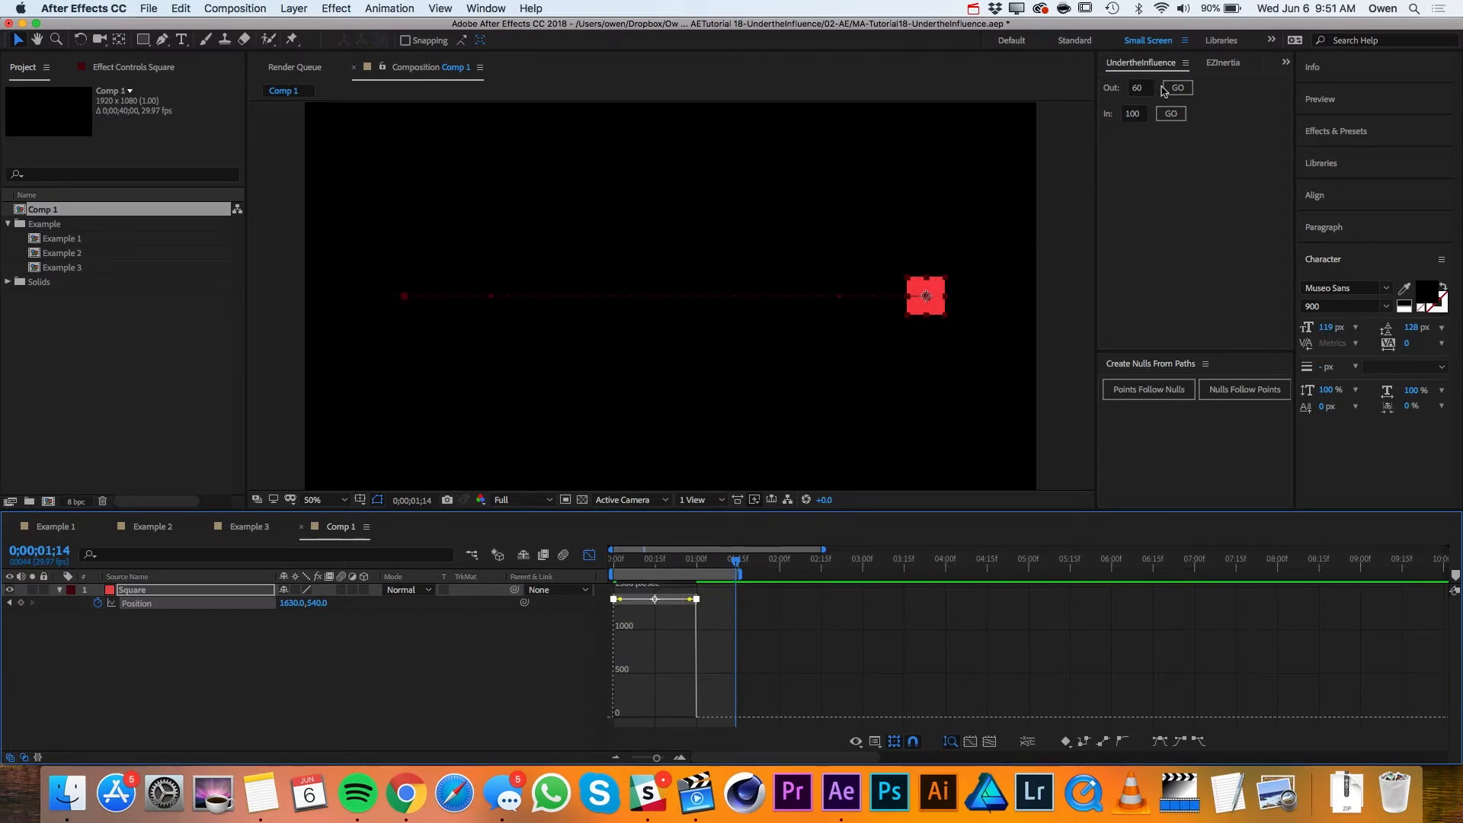
pyautogui.click(1171, 113)
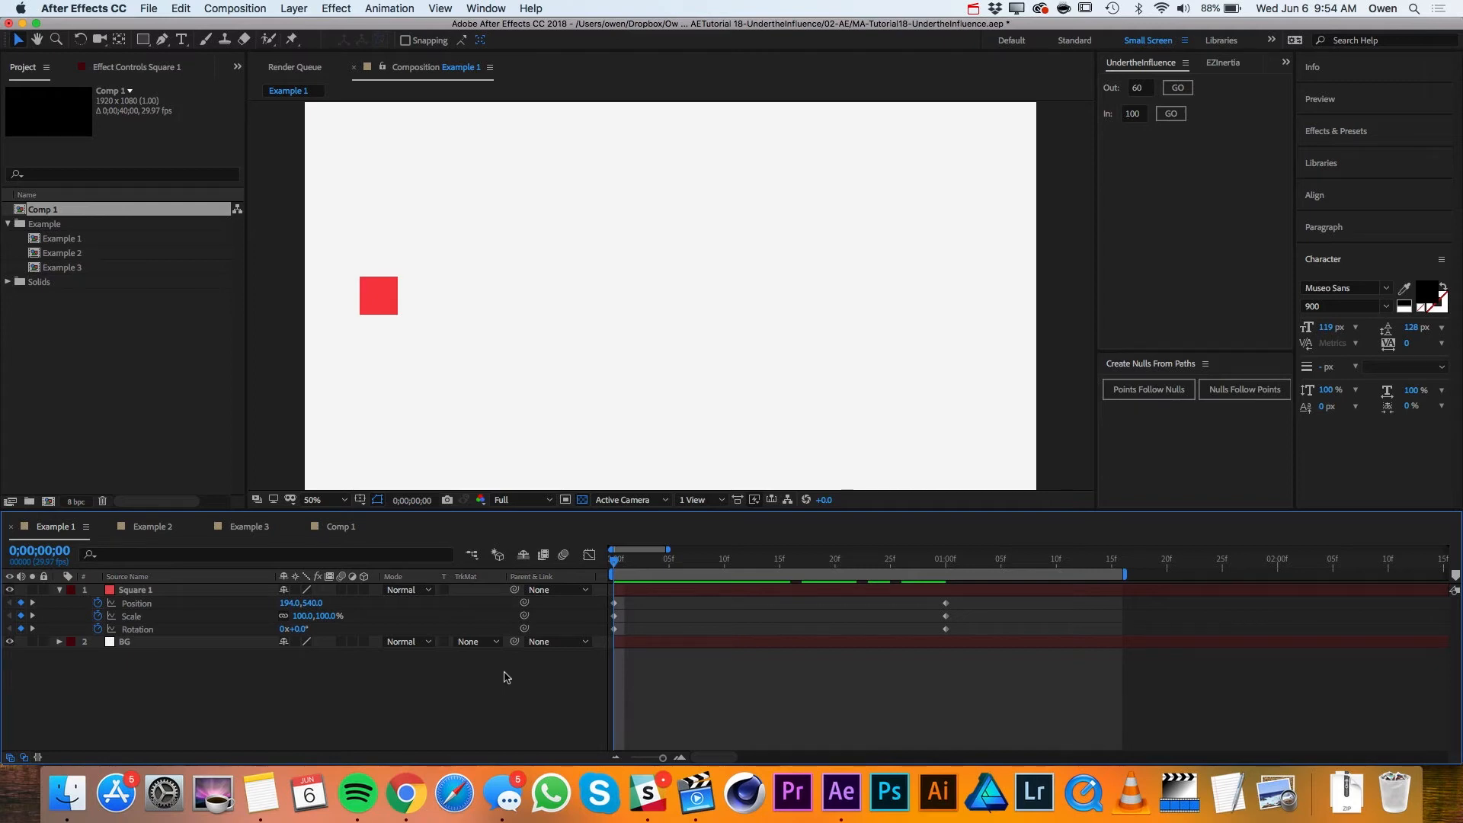
pyautogui.moveTo(509, 676)
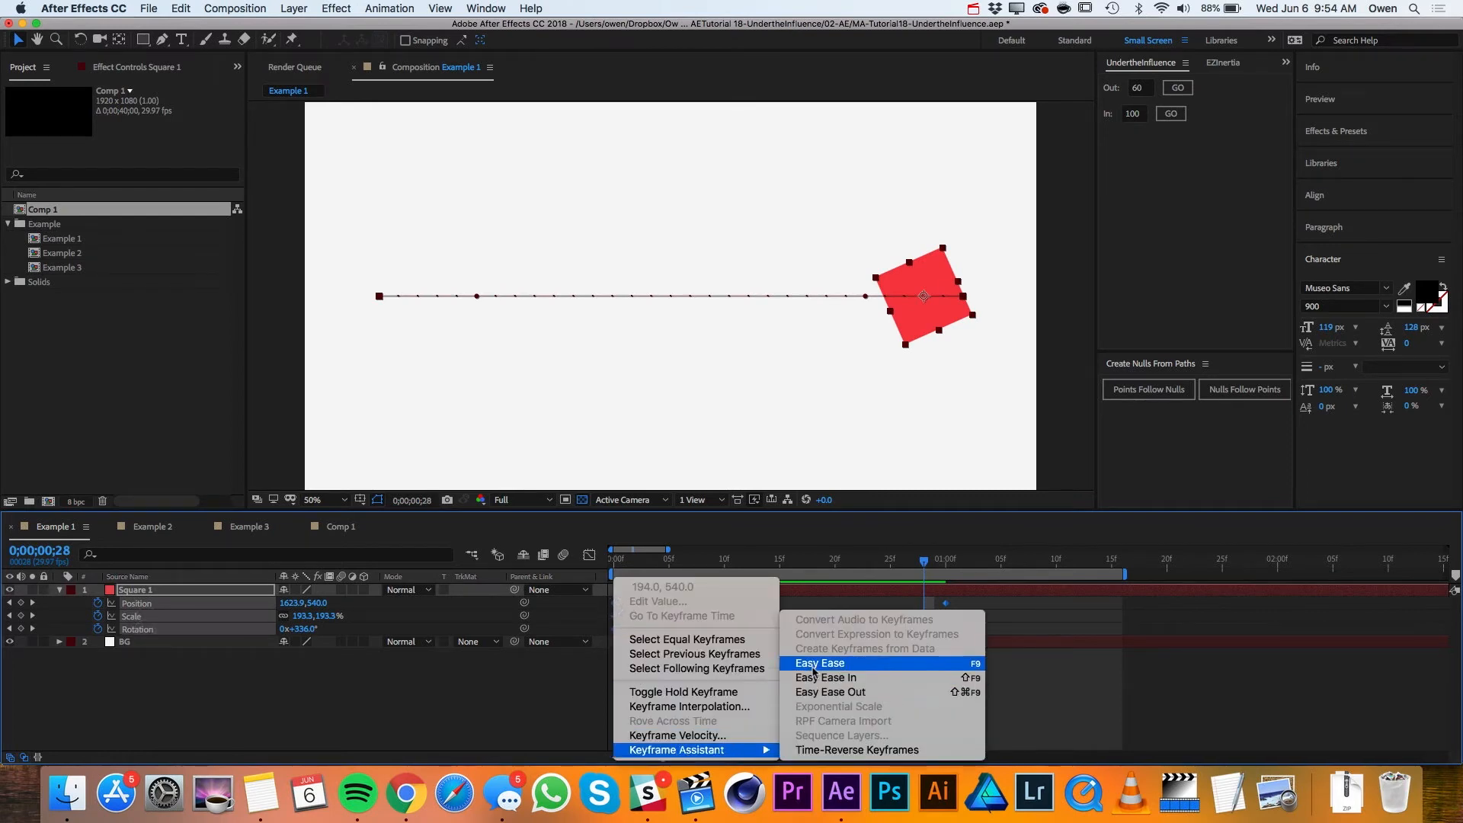
# Easy Ease all six of Square 1's Position, Scale and Rotation keyframes.
pyautogui.click(819, 663)
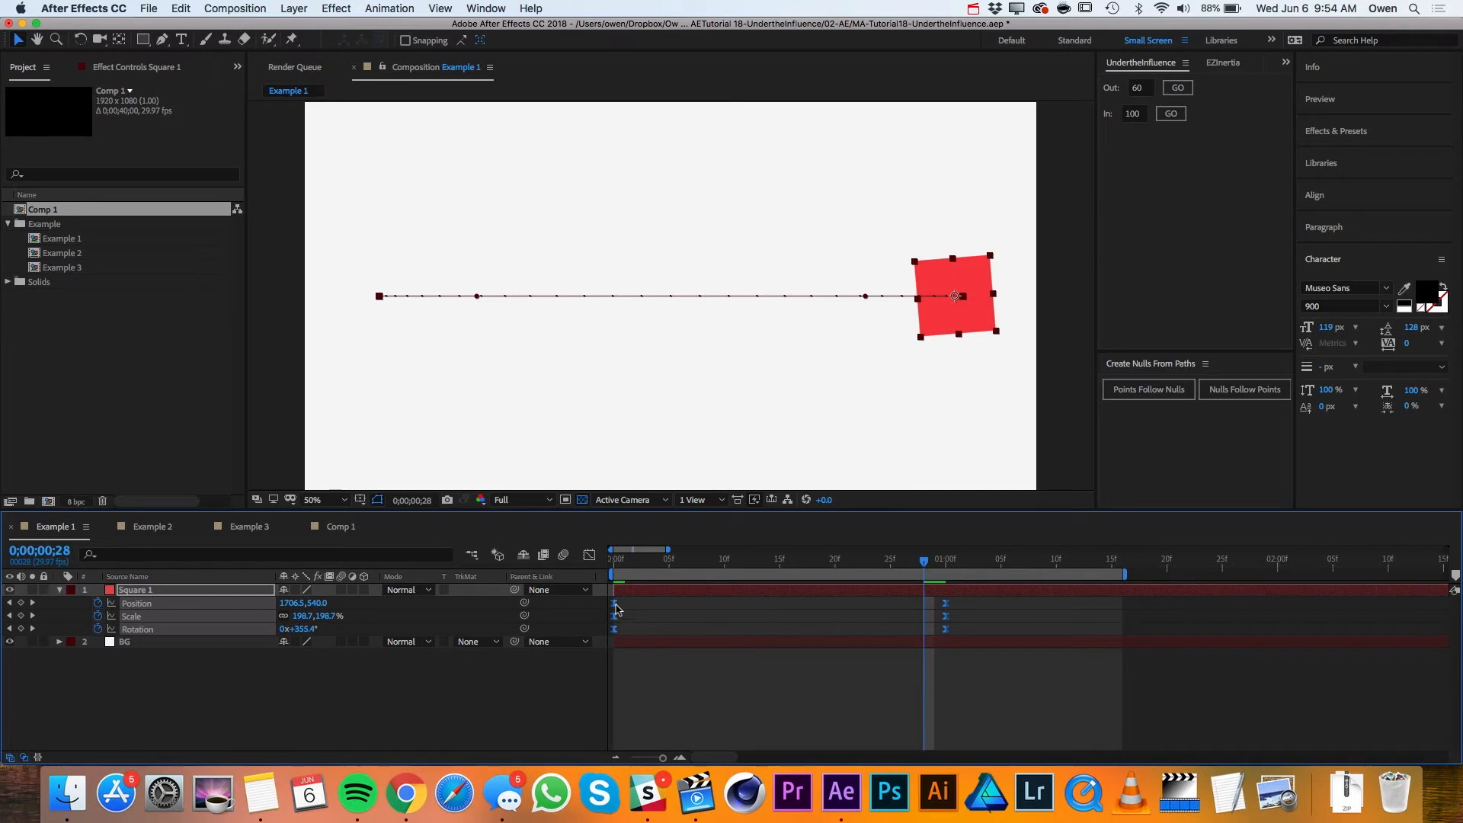
pyautogui.click(588, 555)
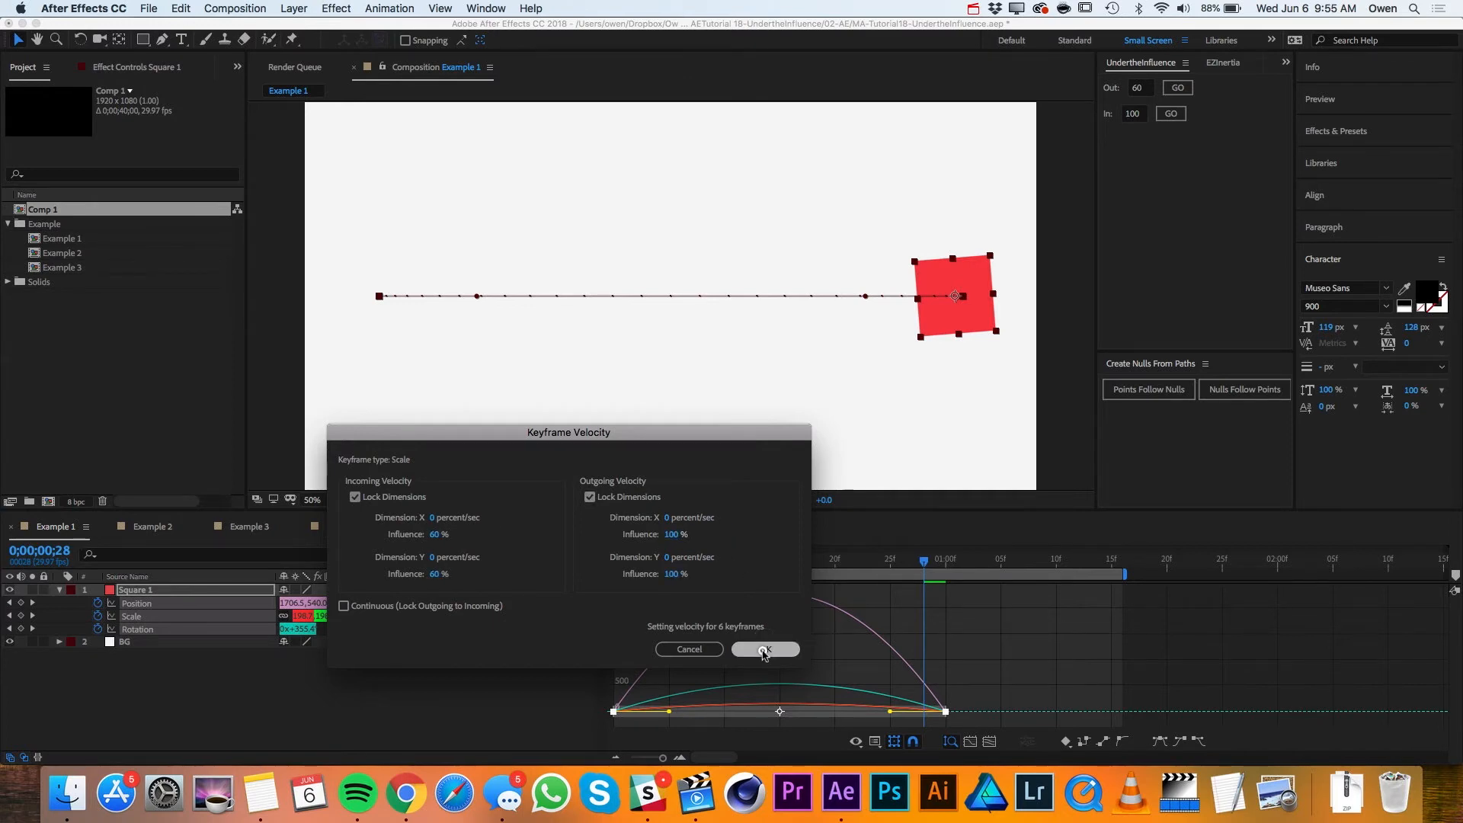
# Apply 60% in / 100% out influence to the six keyframes and inspect each property's speed curve.
pyautogui.click(763, 649)
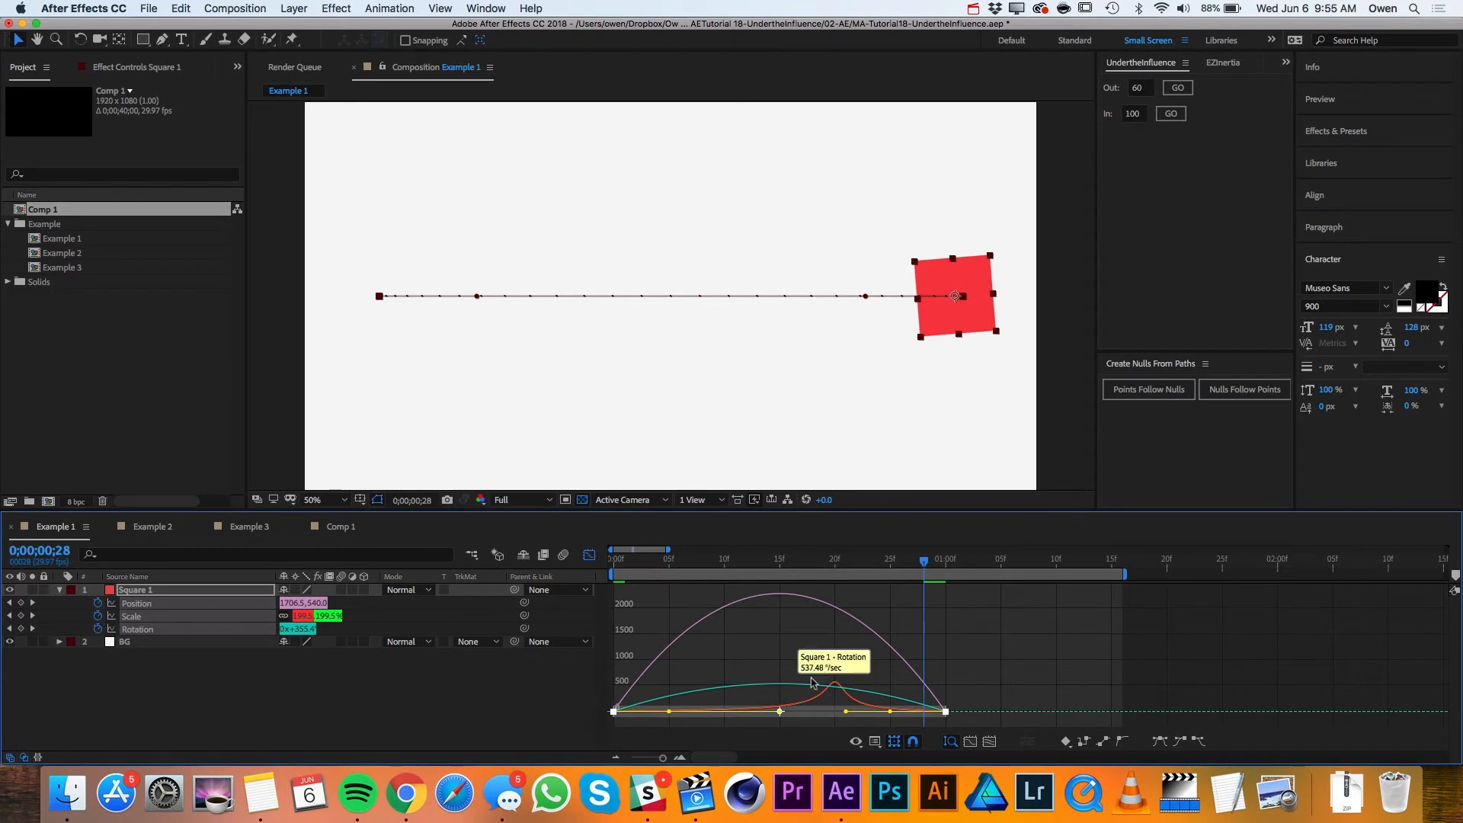
pyautogui.moveTo(686, 698)
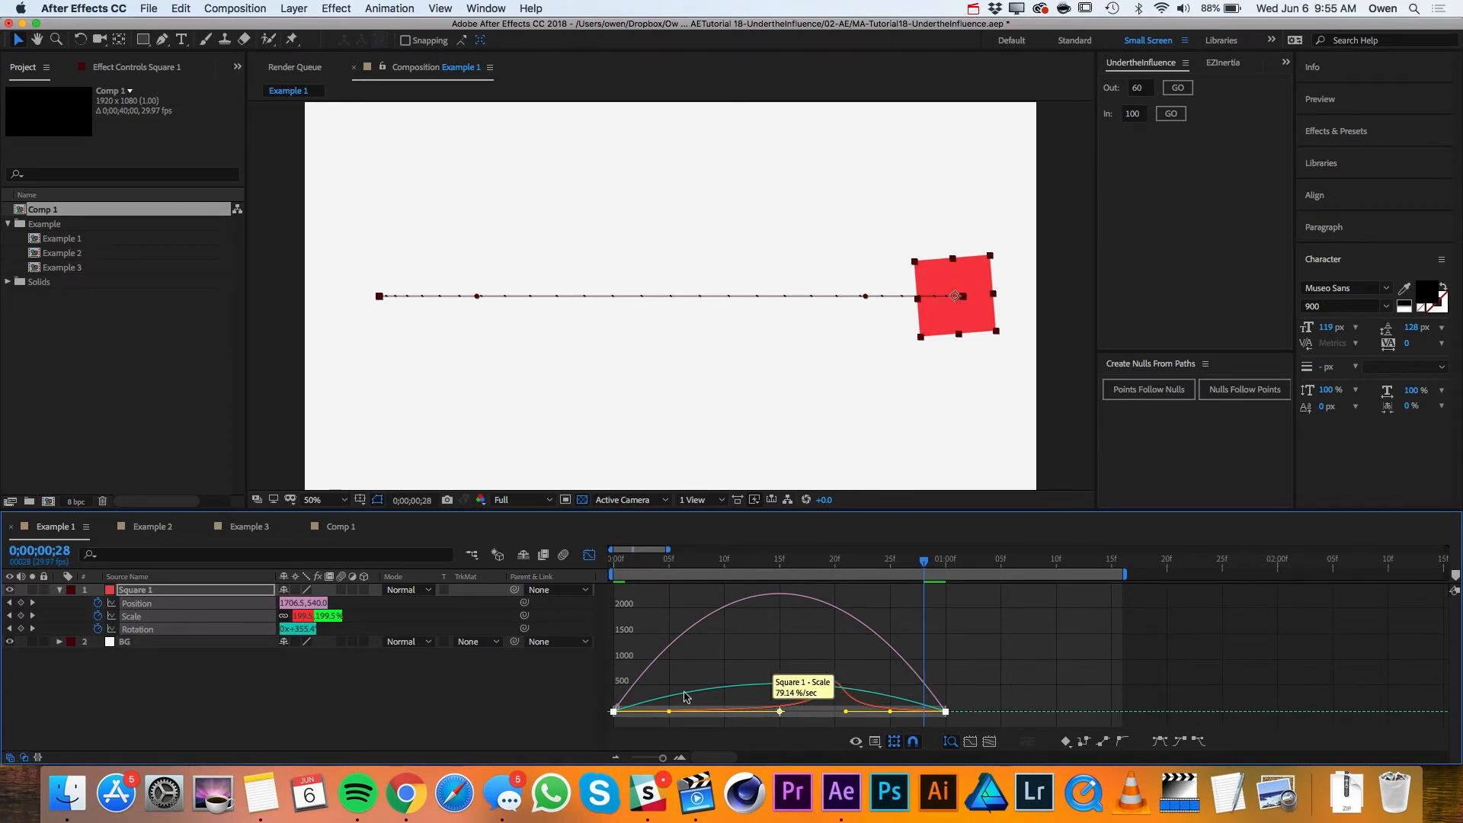
pyautogui.click(136, 603)
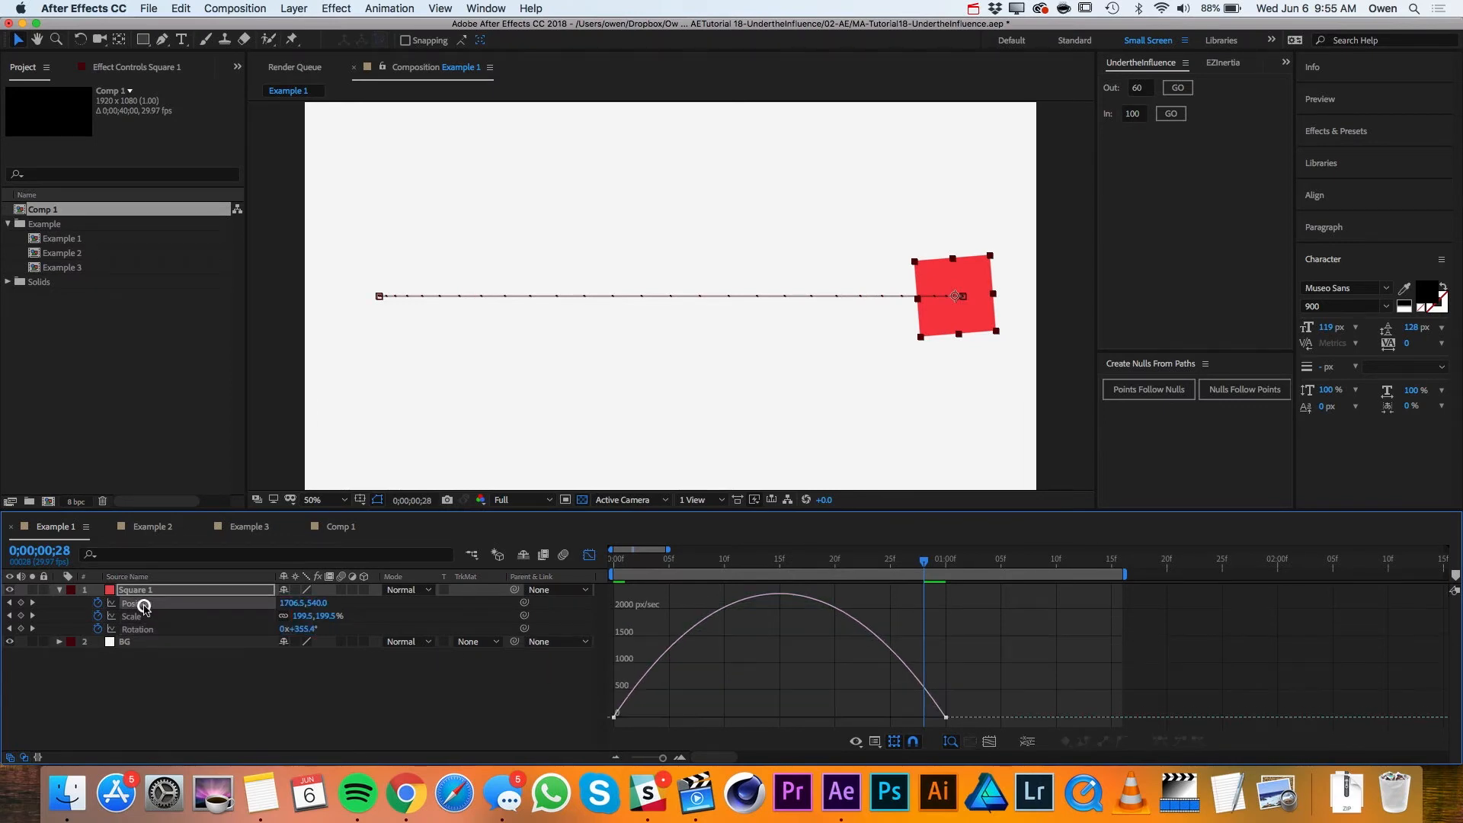
pyautogui.click(133, 616)
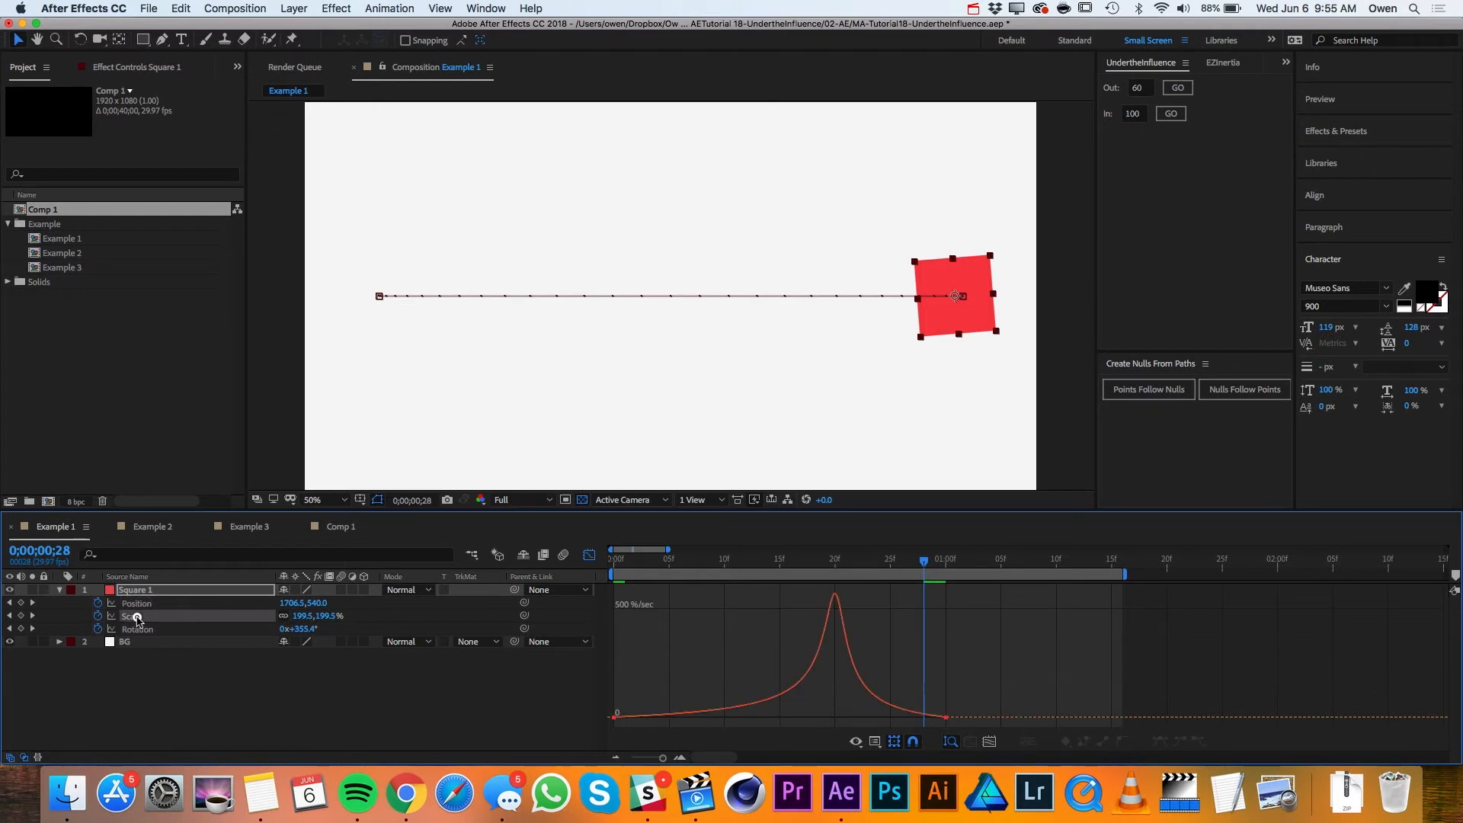
pyautogui.click(136, 603)
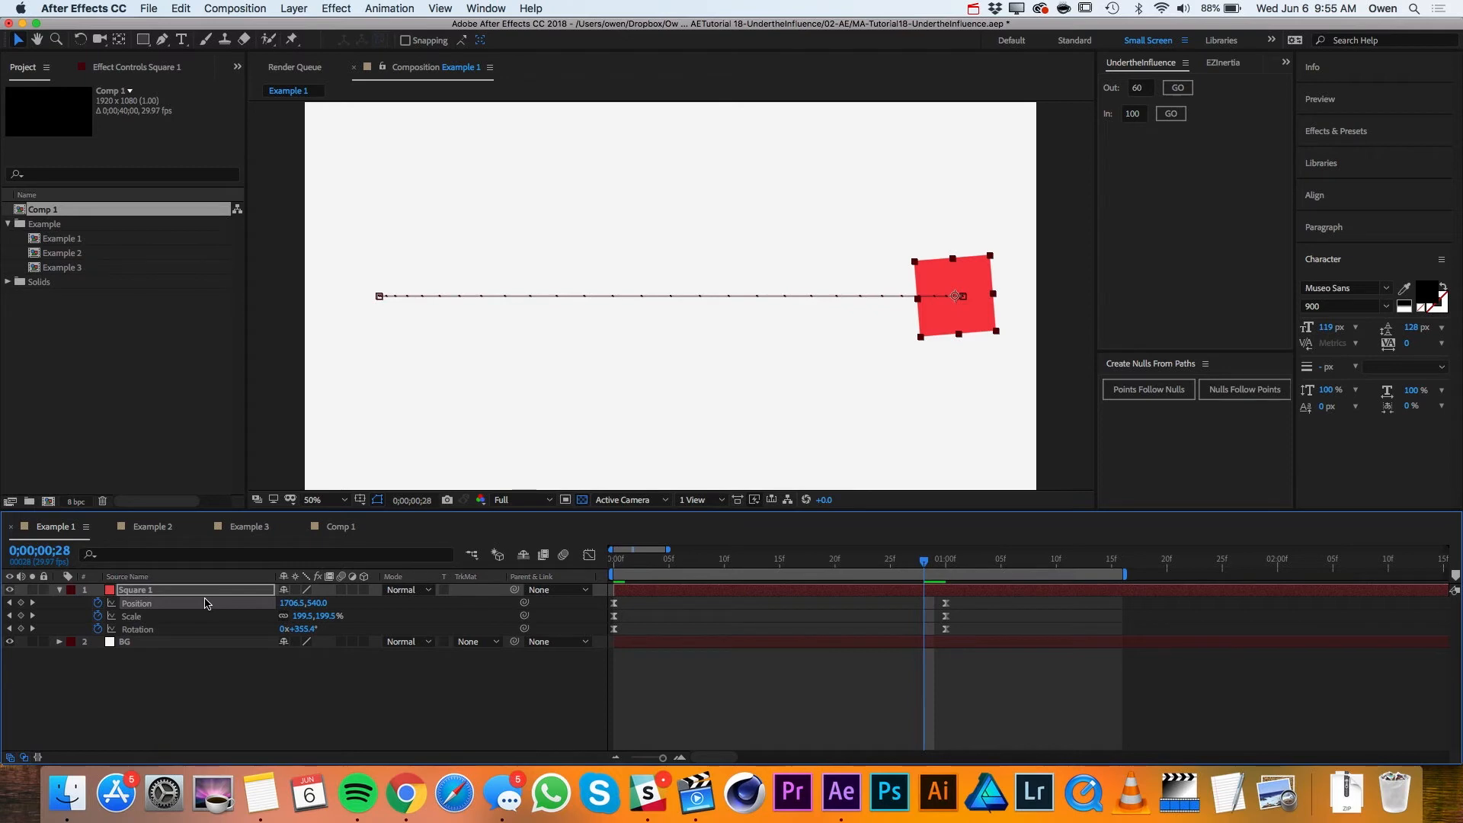
pyautogui.moveTo(186, 608)
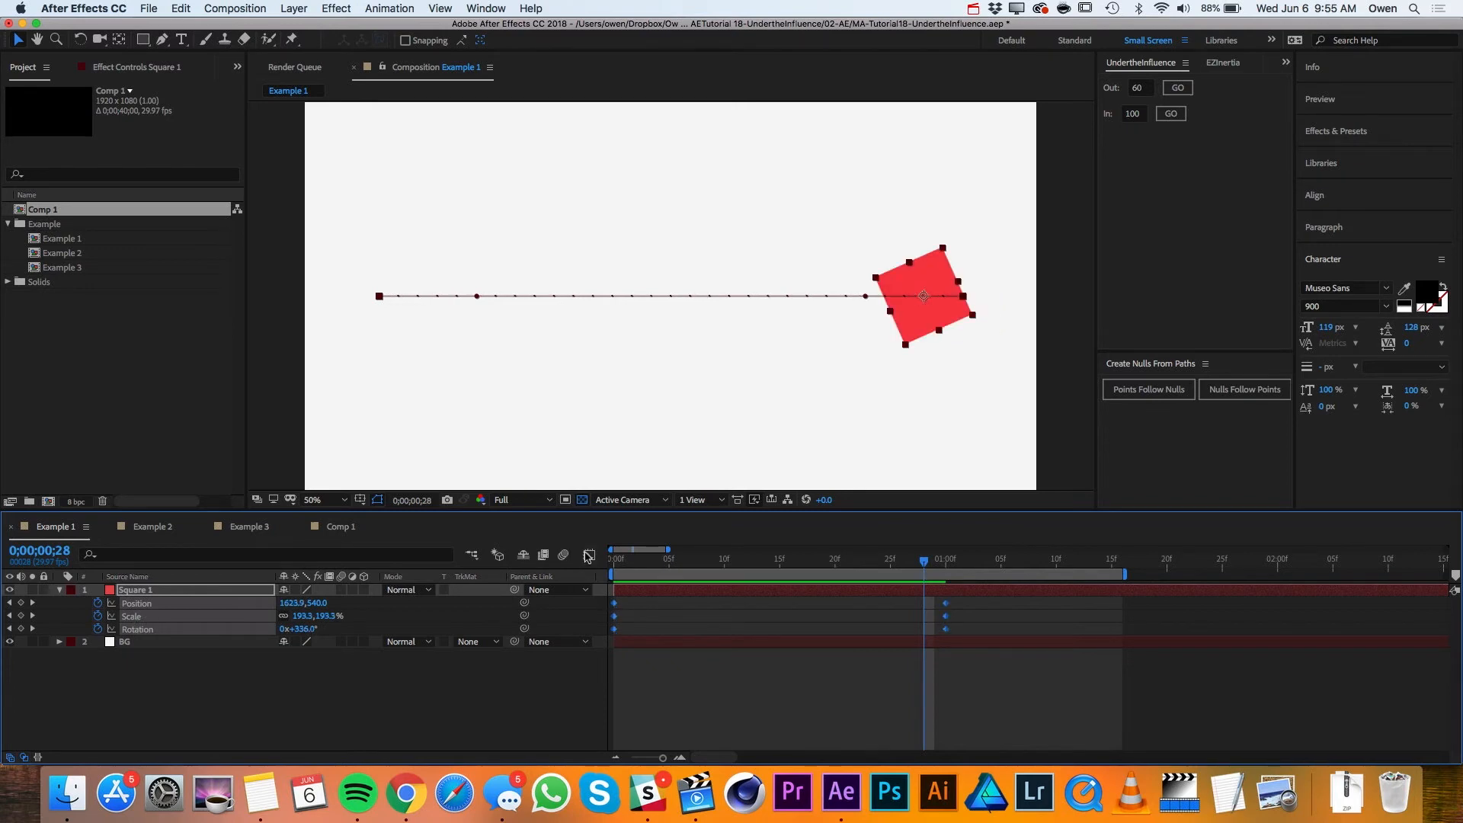
# Give all Square 1 keyframes 60% outgoing influence from the graph, then switch to Example 2.
pyautogui.click(588, 555)
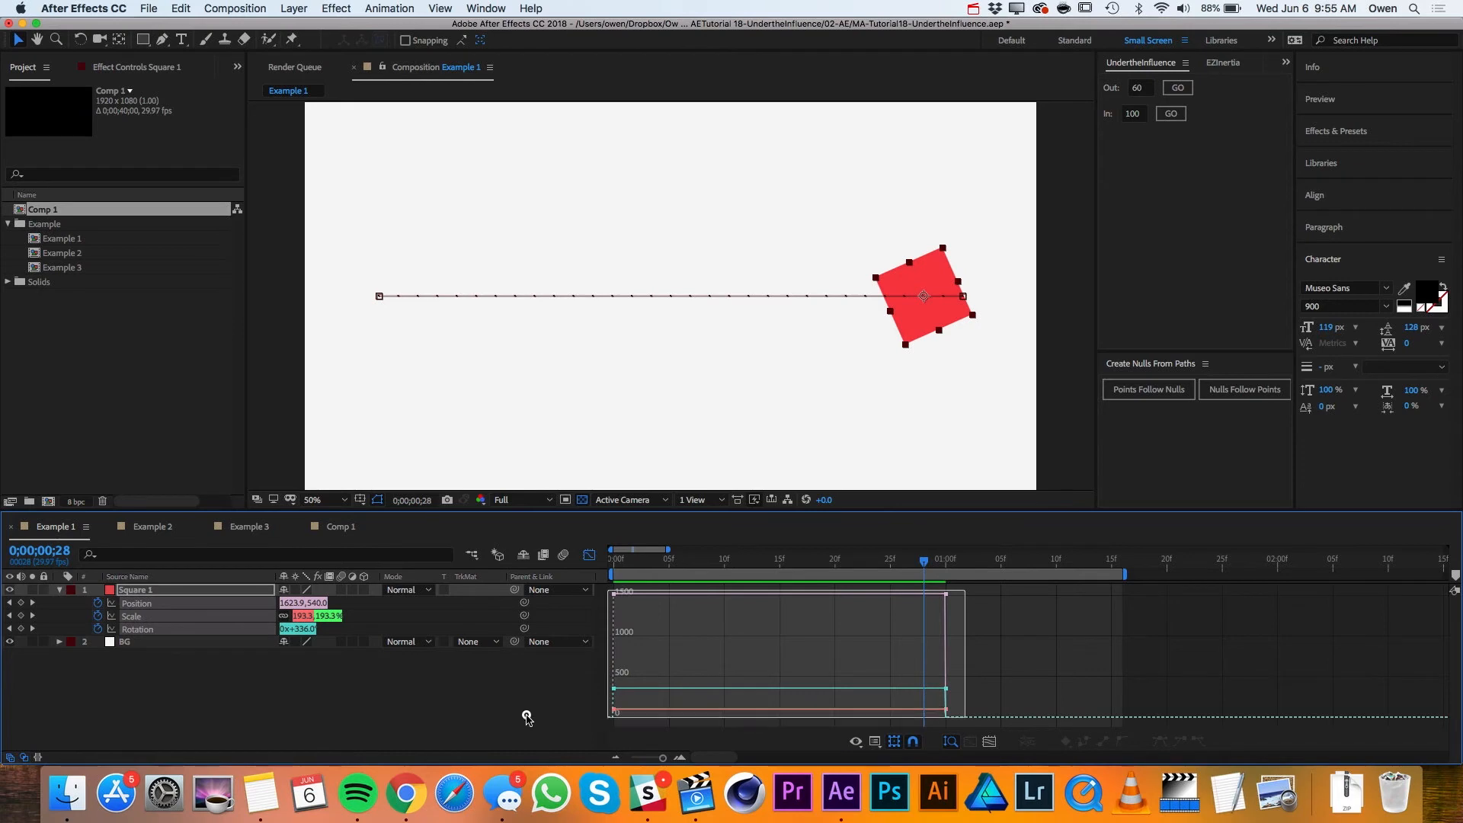
pyautogui.click(1177, 87)
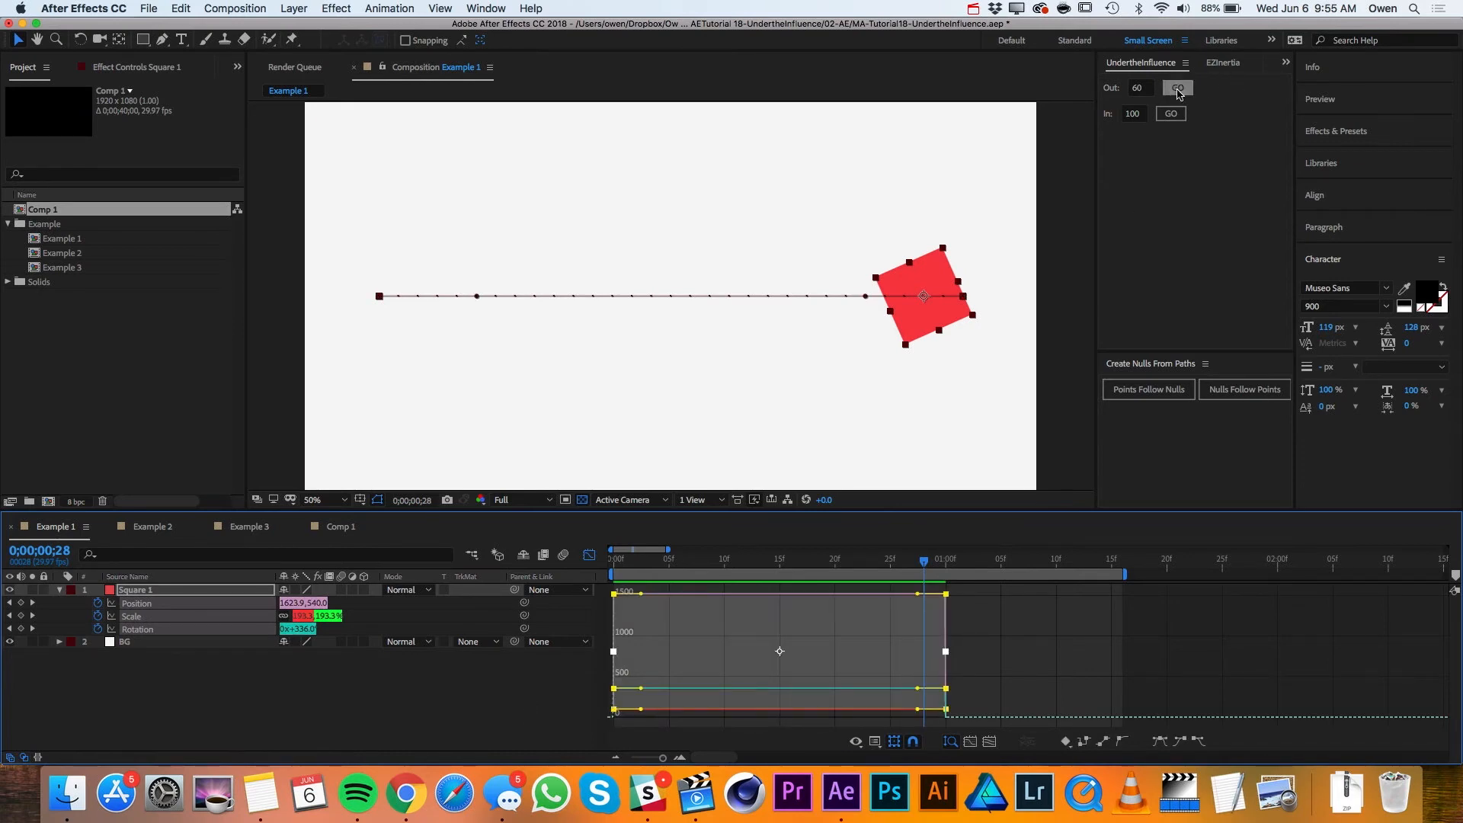
pyautogui.click(1171, 113)
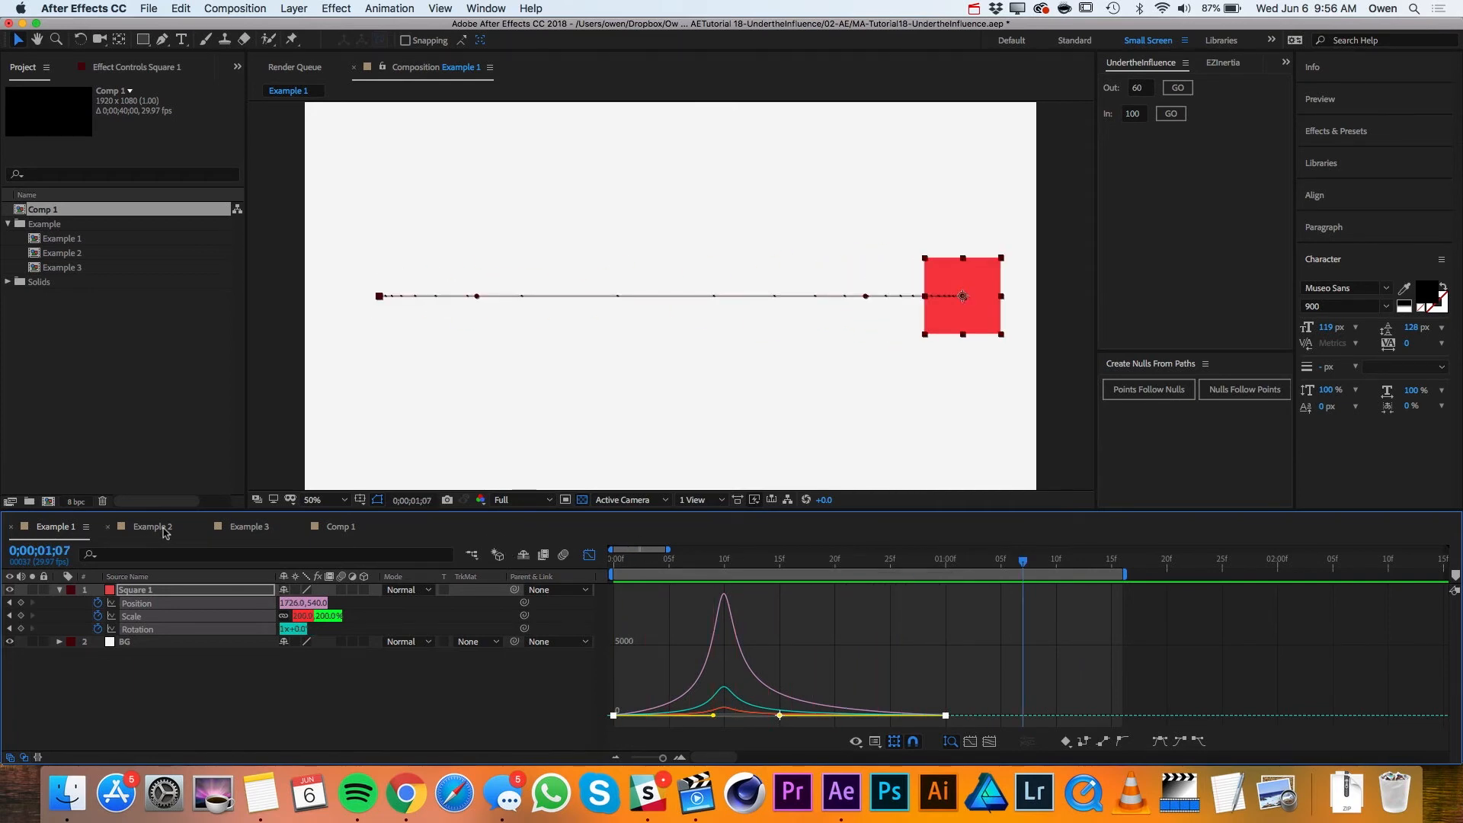
pyautogui.click(152, 526)
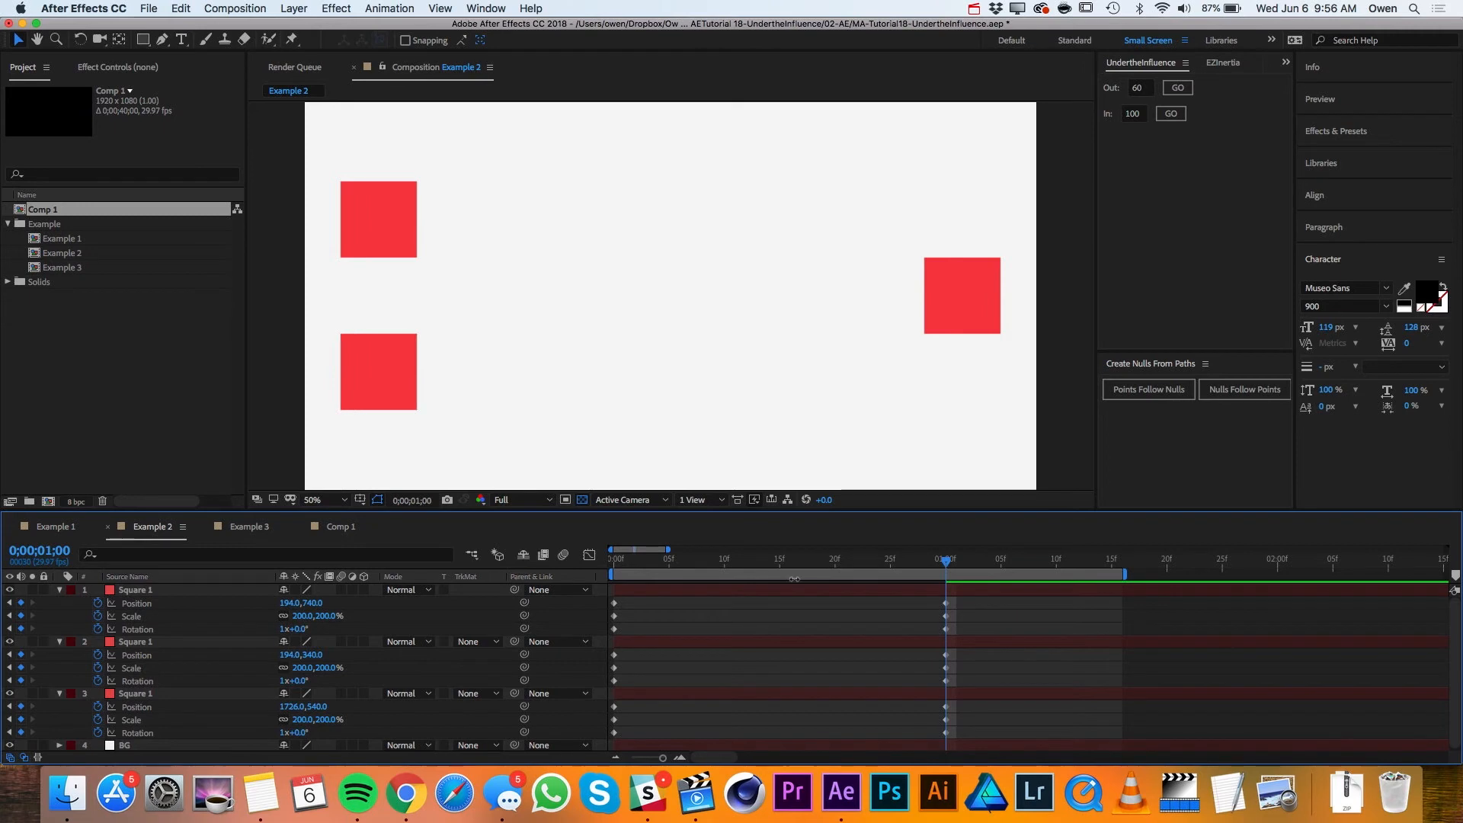
# Give all three squares' keyframes 60% outgoing and 100% incoming influence, then preview.
pyautogui.click(613, 552)
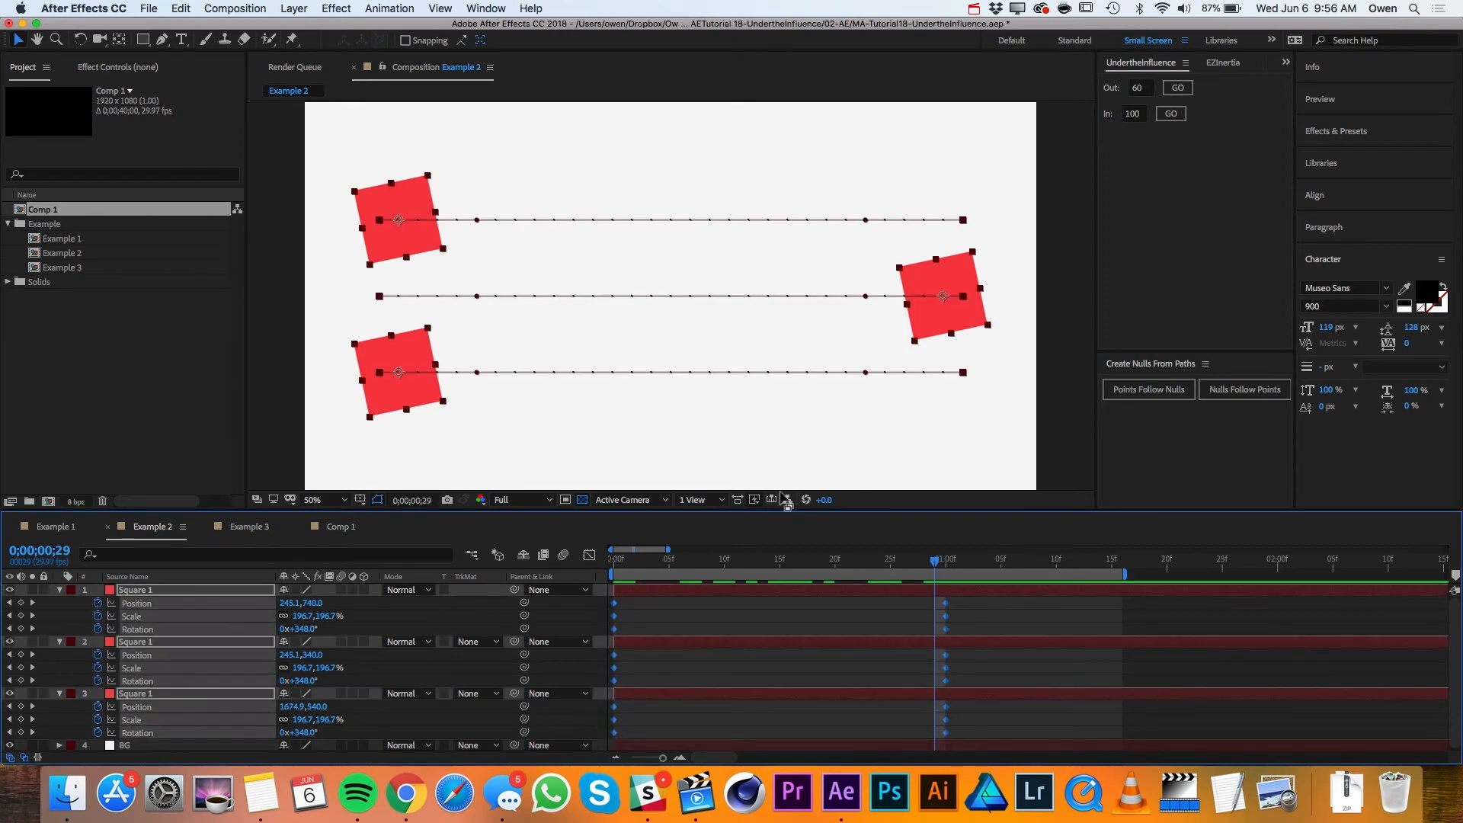
pyautogui.click(1171, 113)
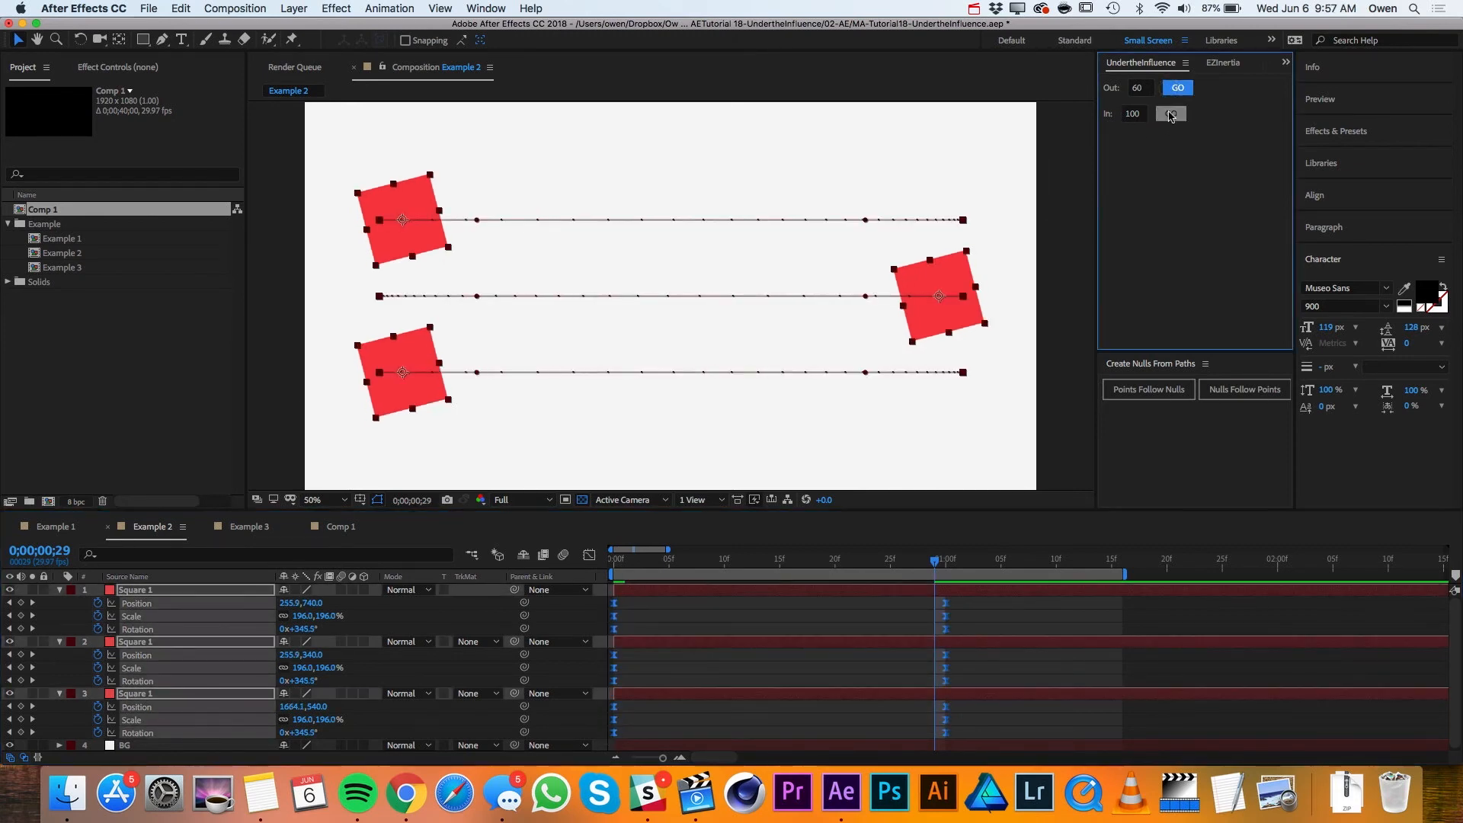
pyautogui.click(1171, 113)
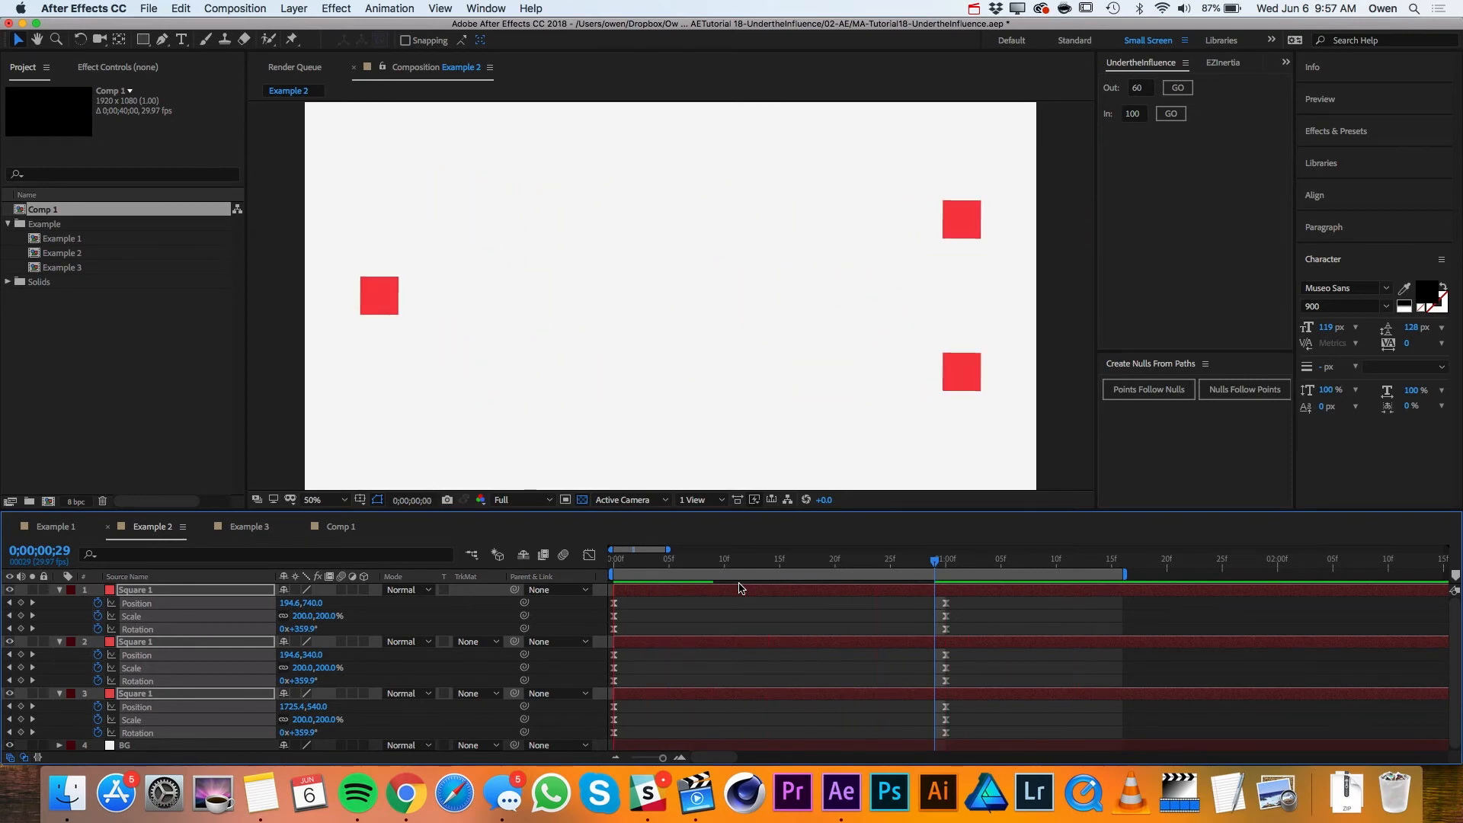
pyautogui.click(250, 526)
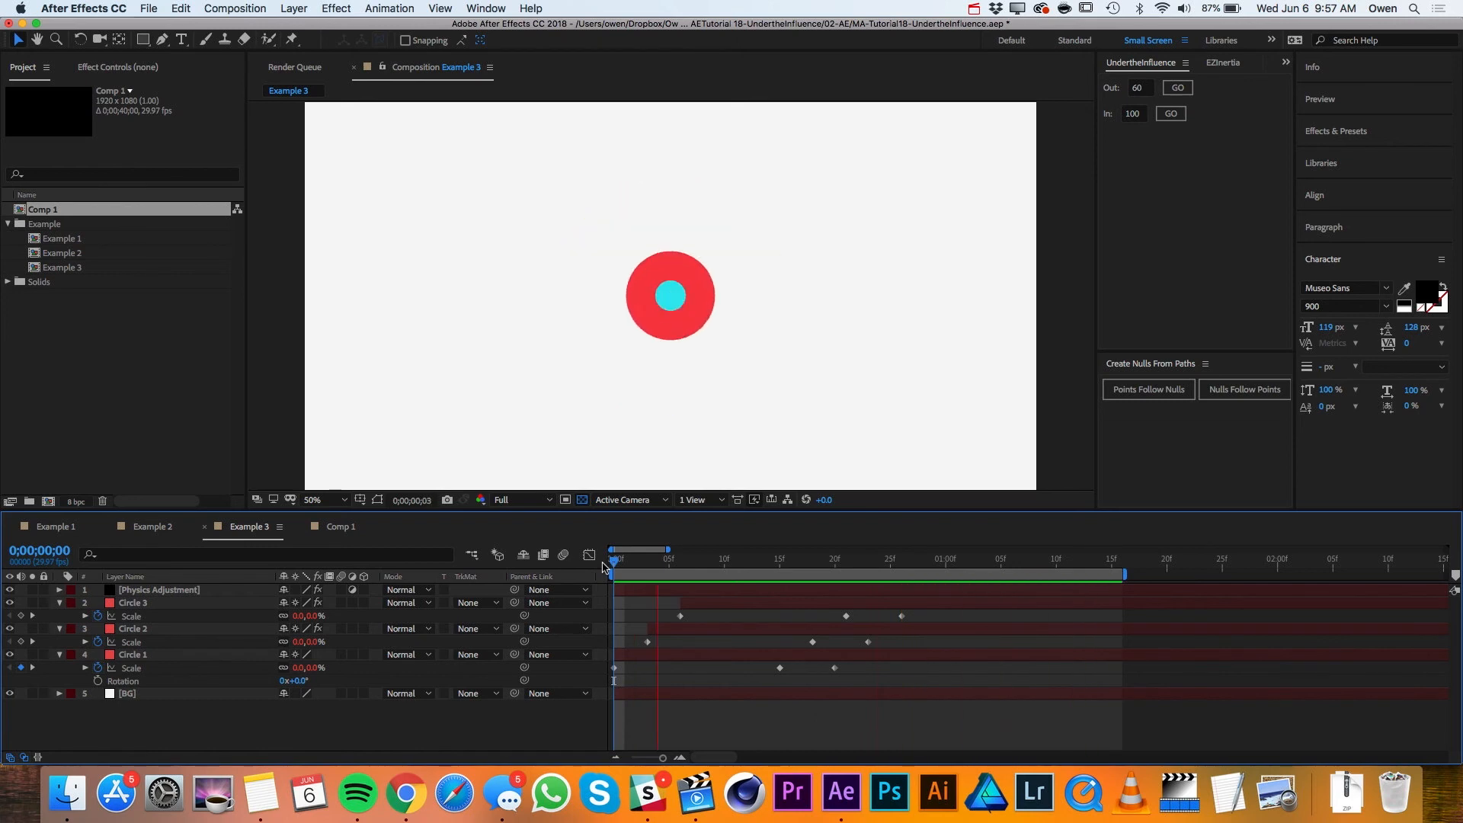
# Give the three circles' Scale keyframes 50% outgoing and 80% incoming influence.
pyautogui.click(812, 558)
pyautogui.write('8')
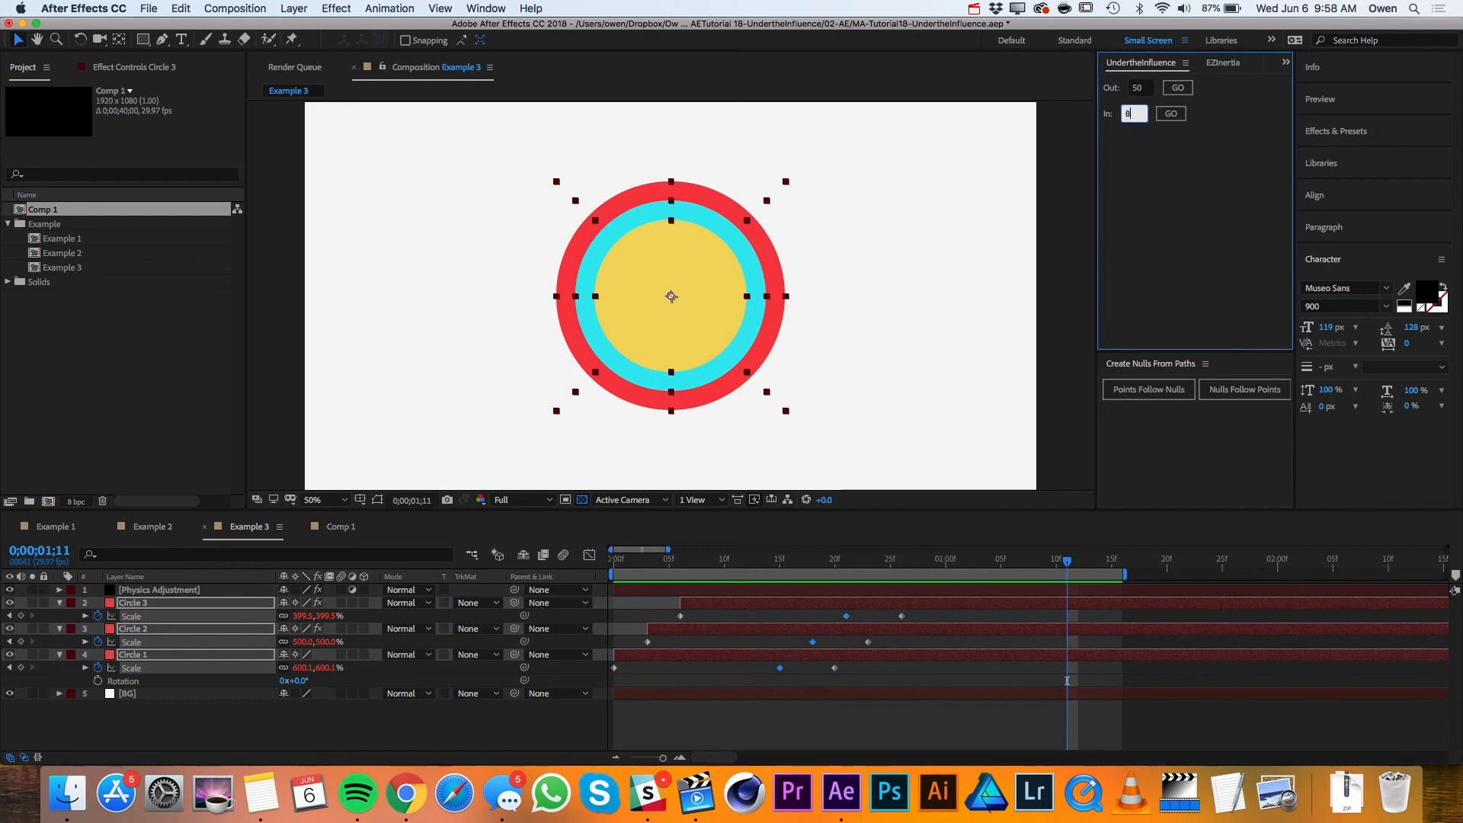
pyautogui.click(1170, 113)
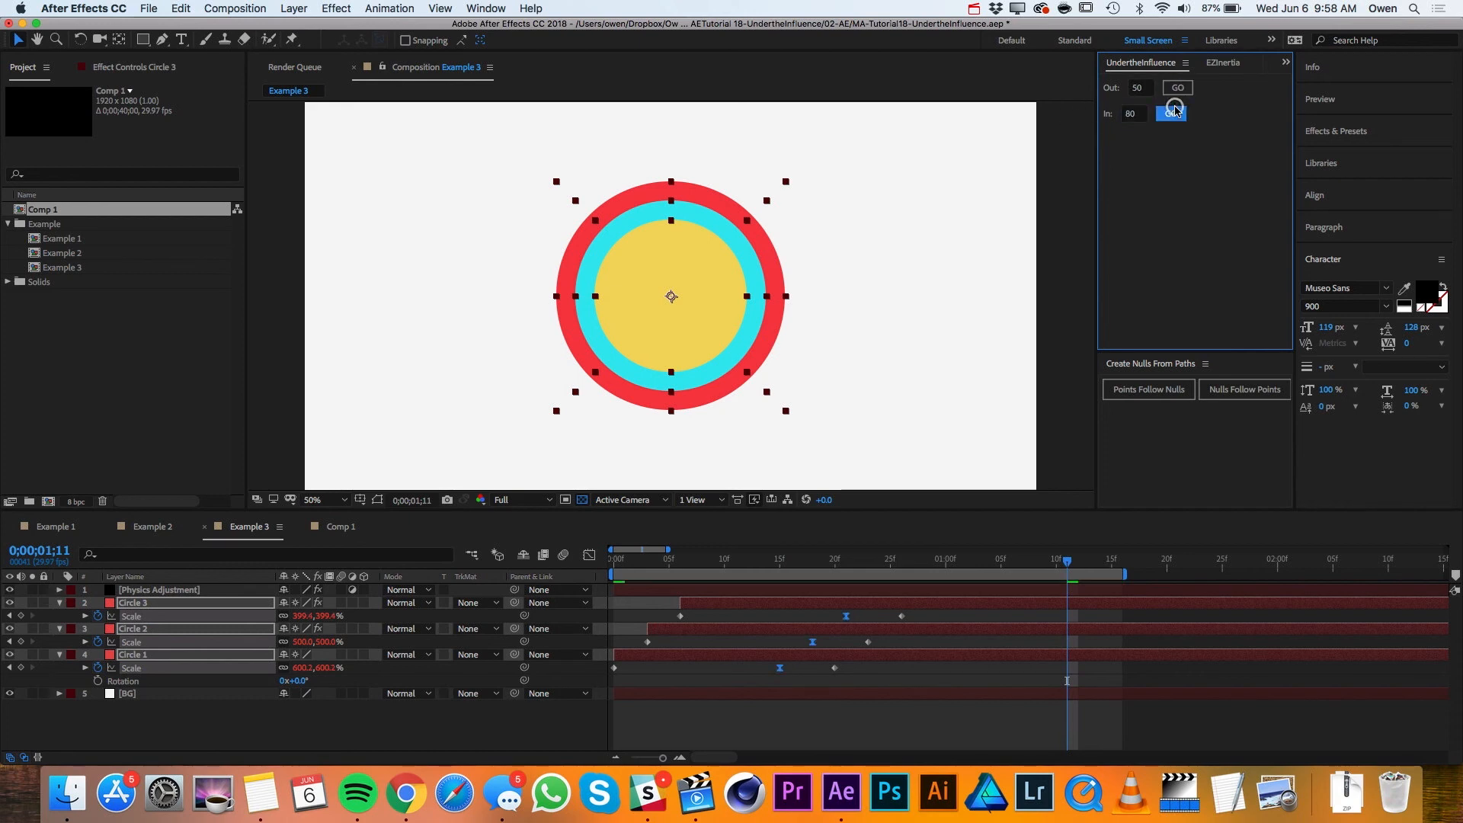
pyautogui.click(1177, 112)
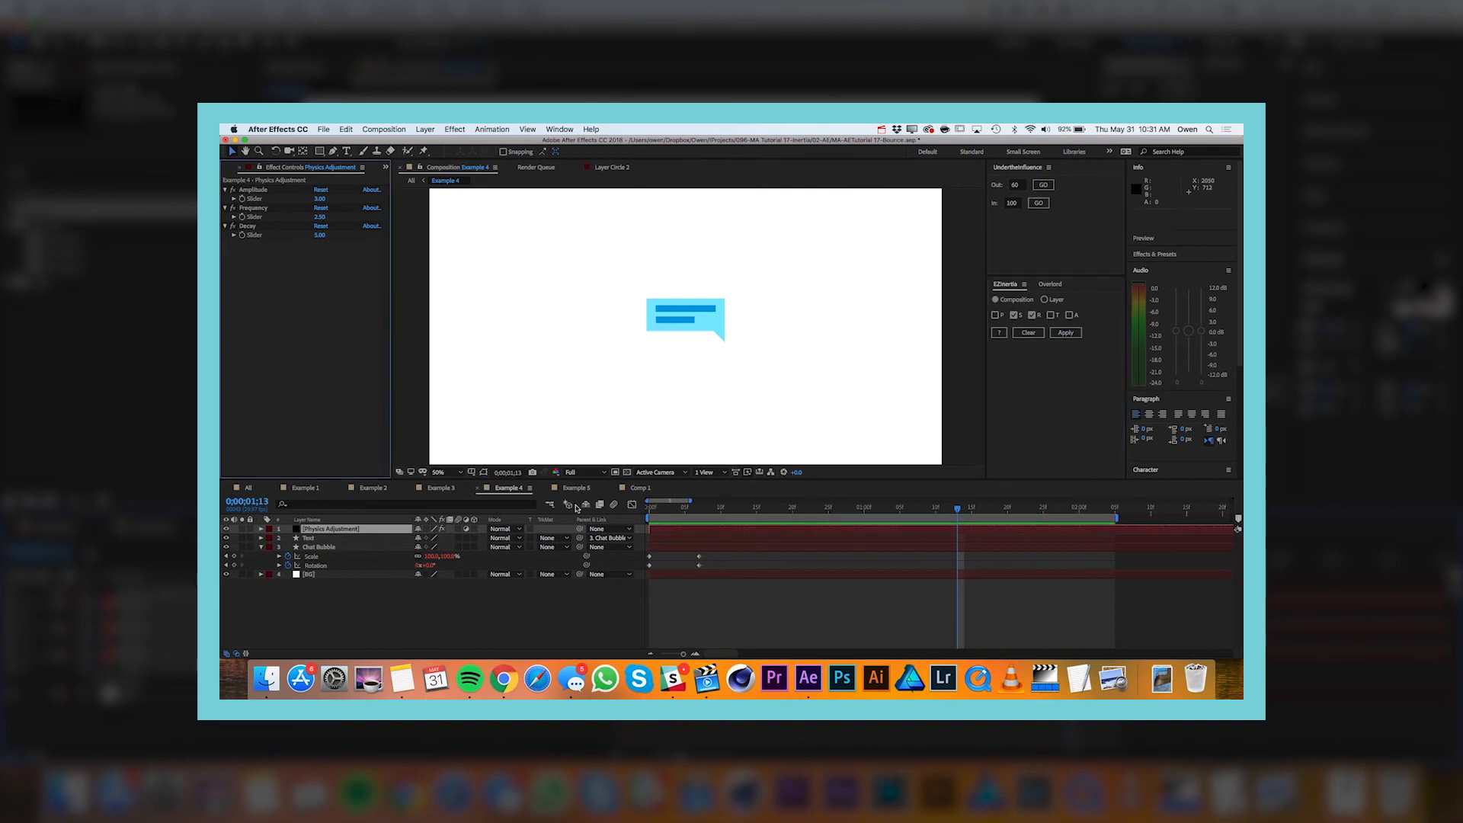
# Switch the Timeline to the Example 5 ambulance composition.
pyautogui.click(575, 487)
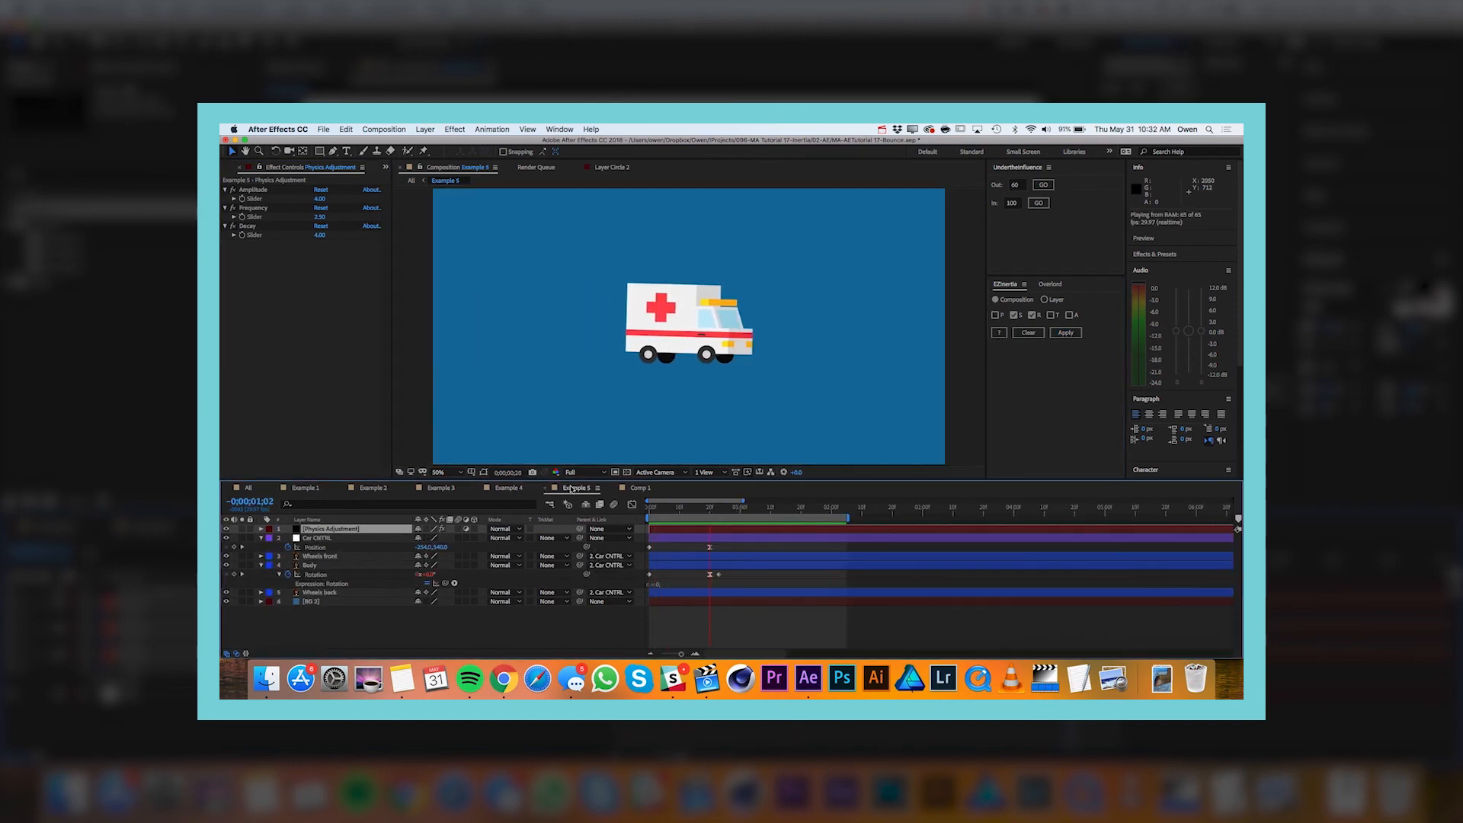